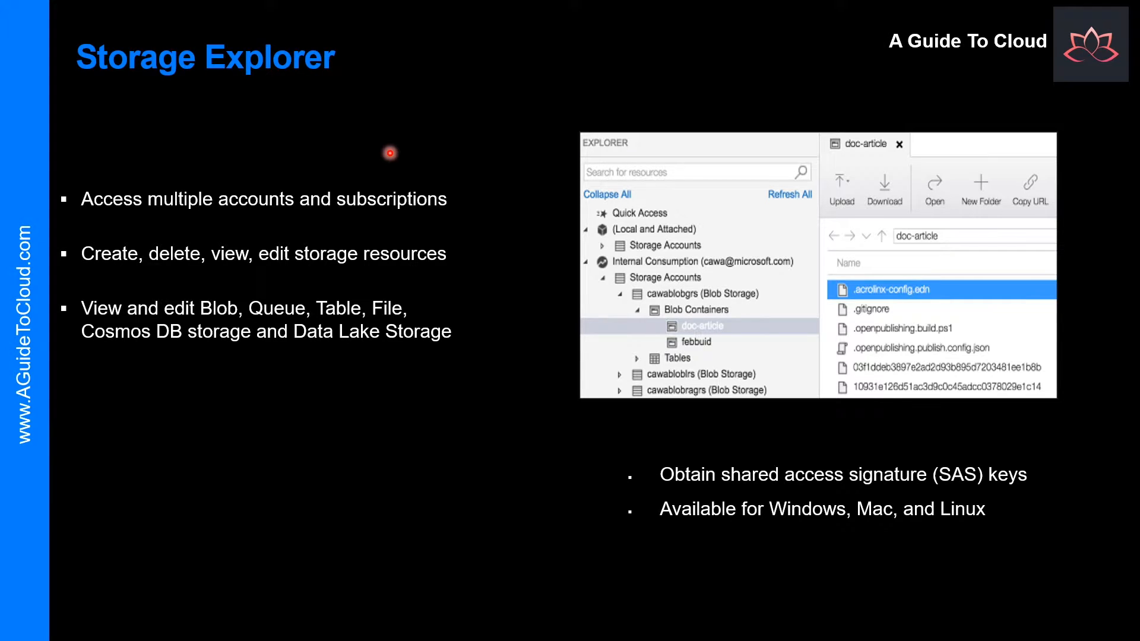
- Search for Azure Storage Explorer and list its Windows, macOS and Linux download options
type("azure storage explorer")
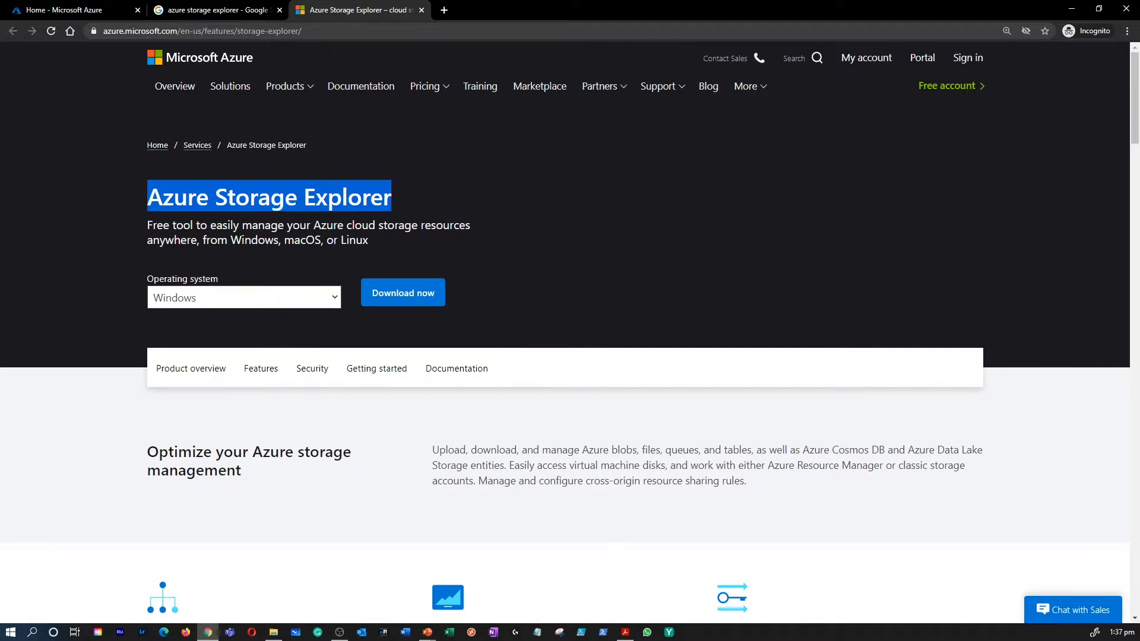
mouse_move(317, 311)
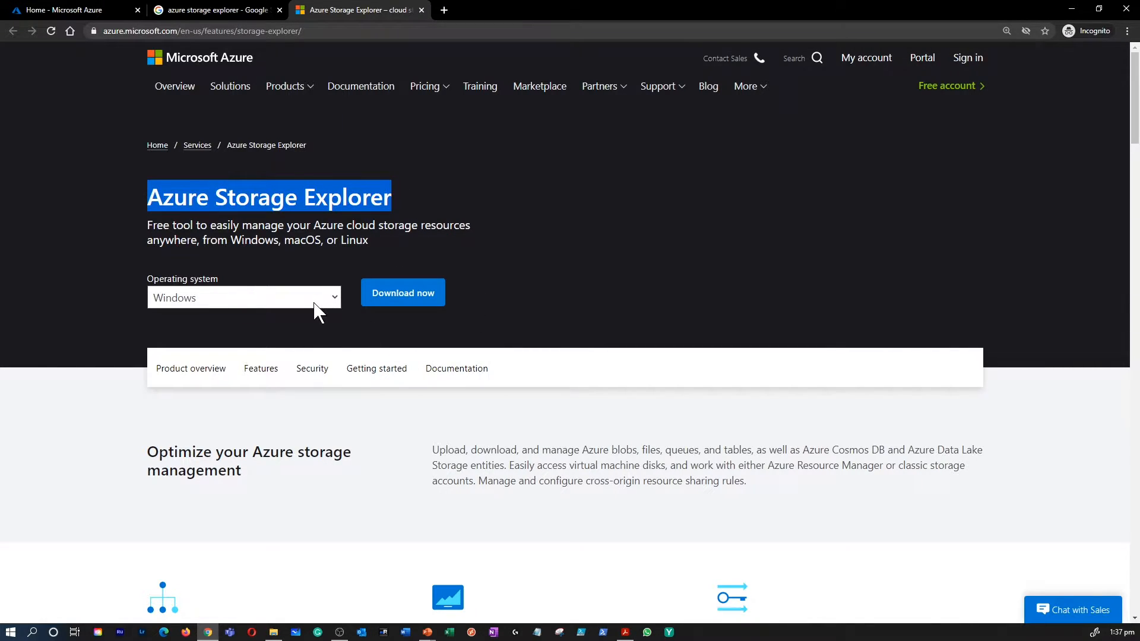
left_click(243, 297)
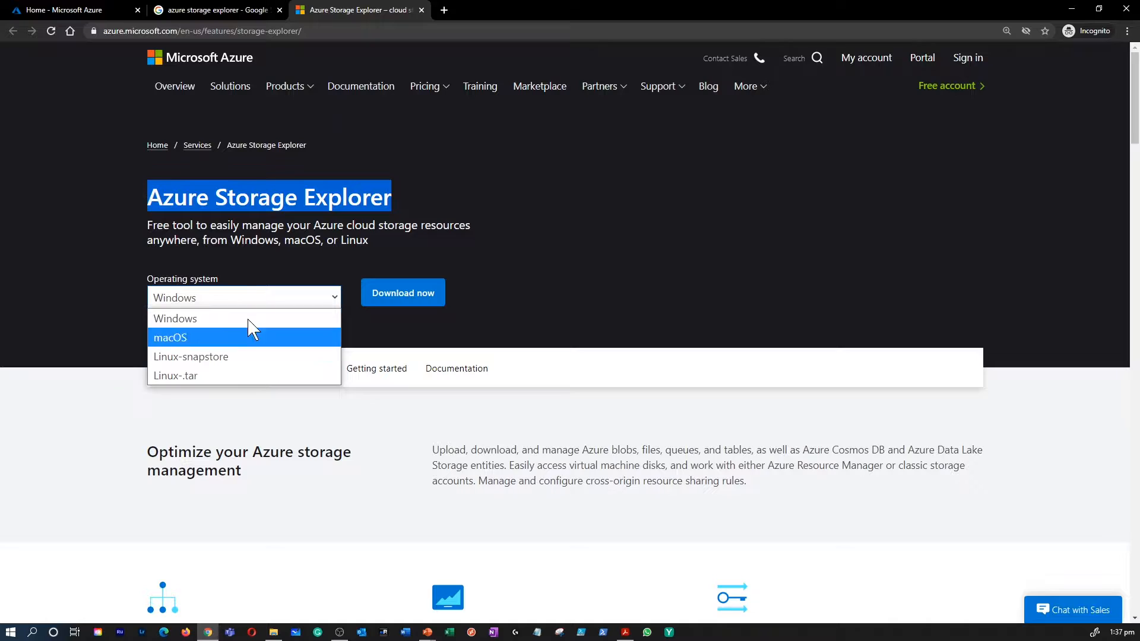
mouse_move(242, 317)
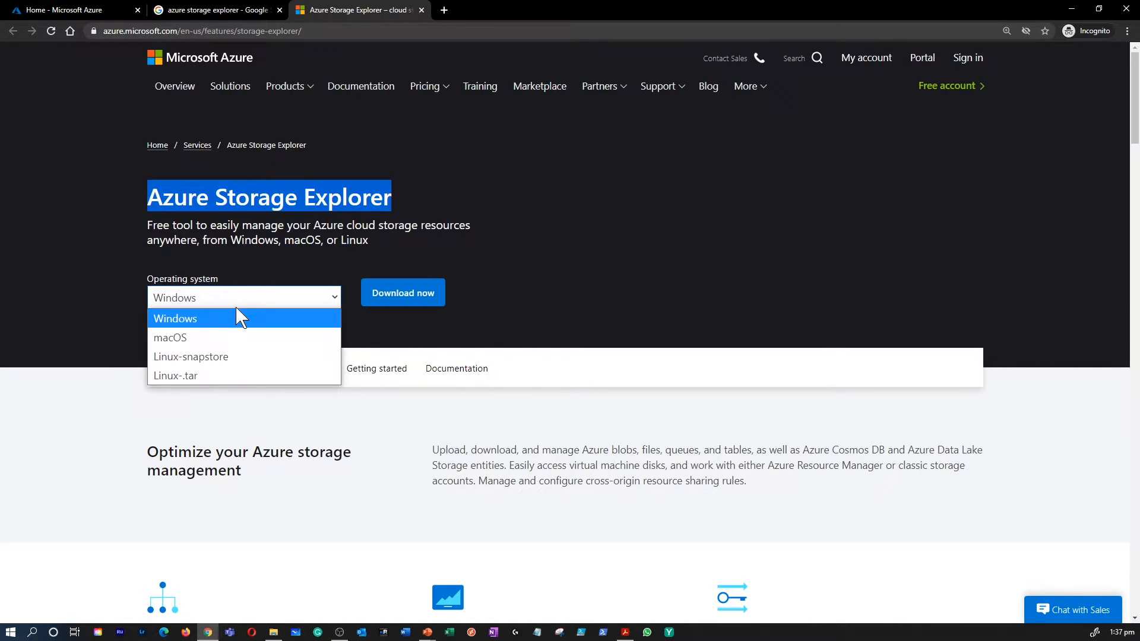
scroll("down", 3)
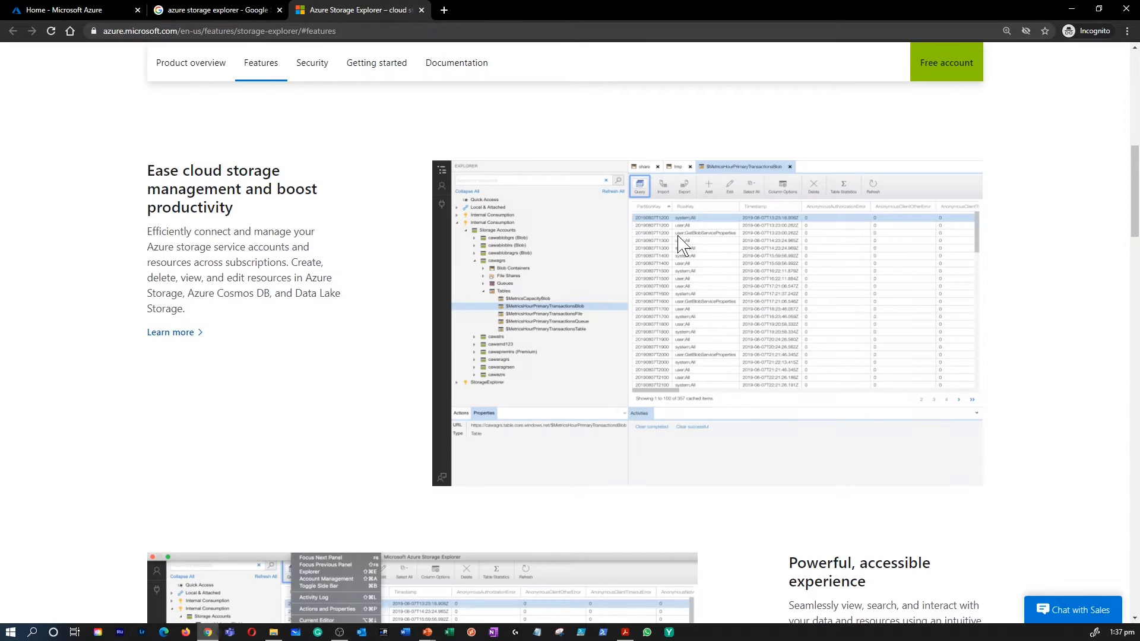
mouse_move(643, 305)
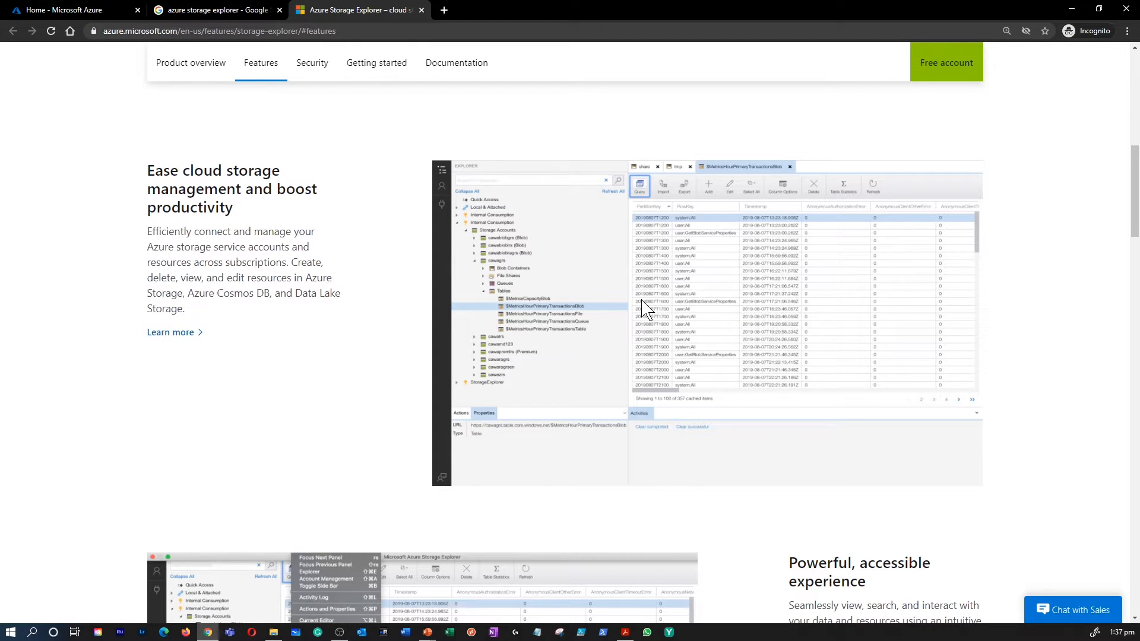
mouse_move(621, 291)
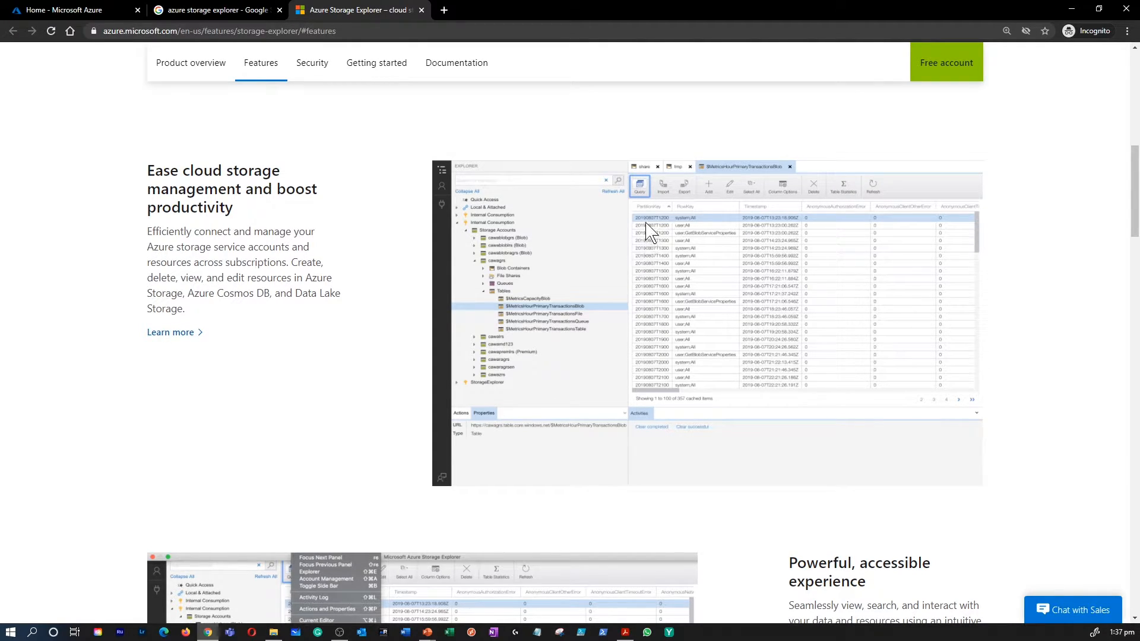
scroll("down", 3)
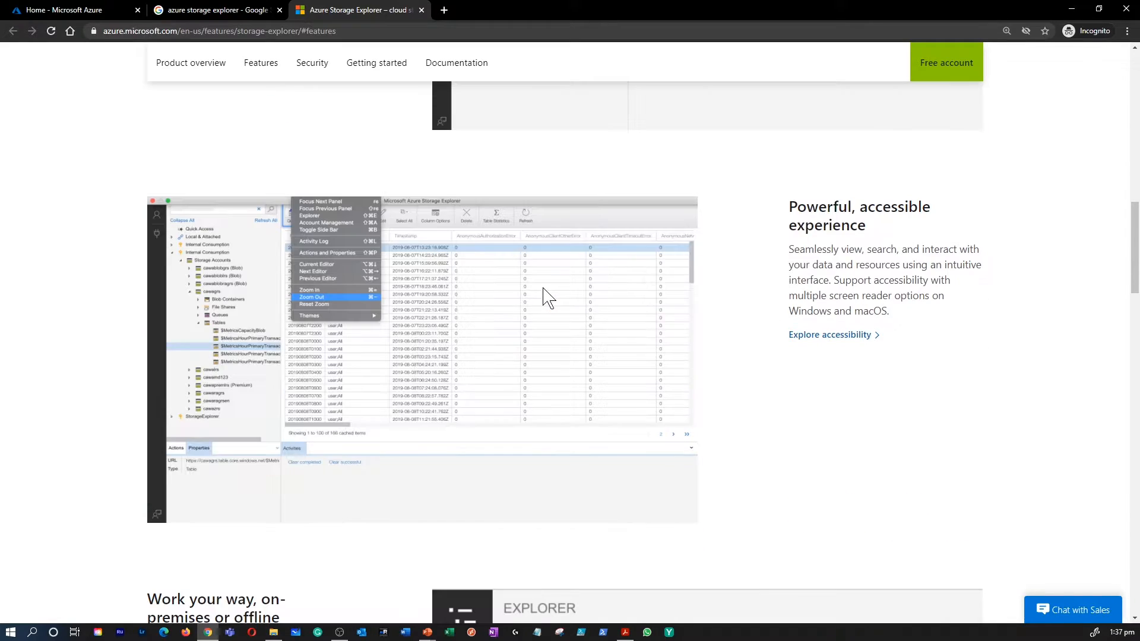
scroll("down", 3)
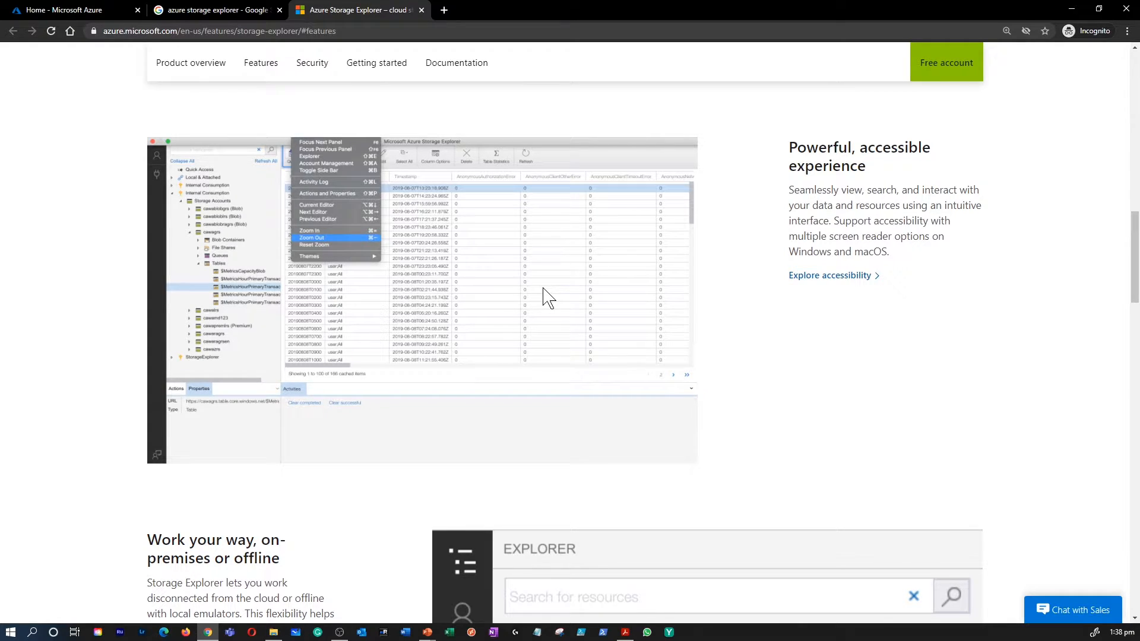
scroll("down", 3)
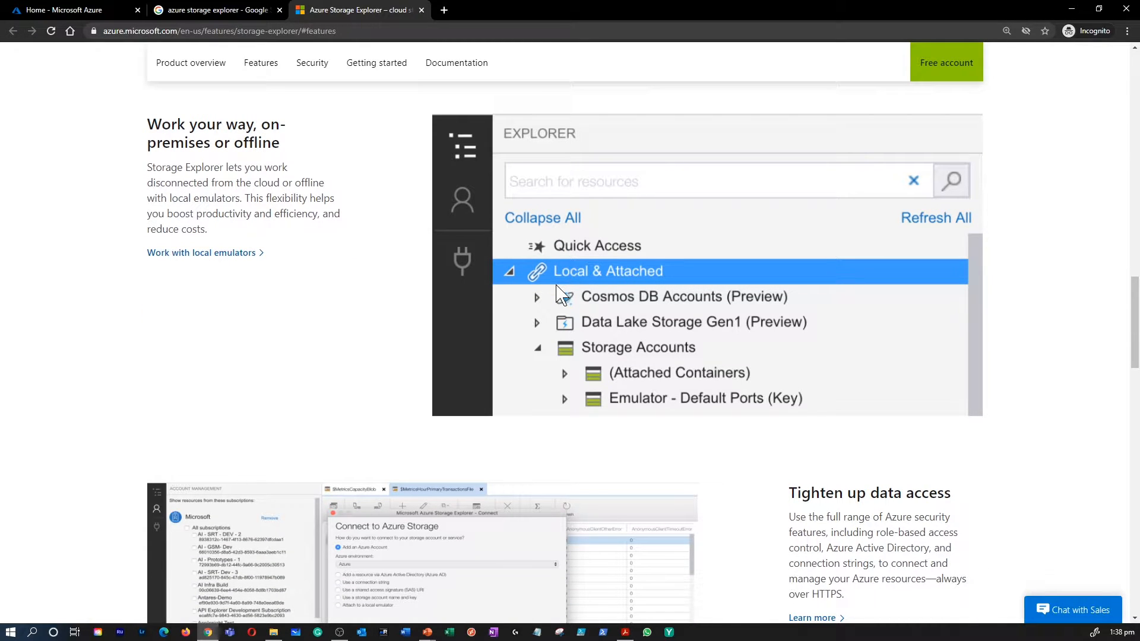
scroll("down", 3)
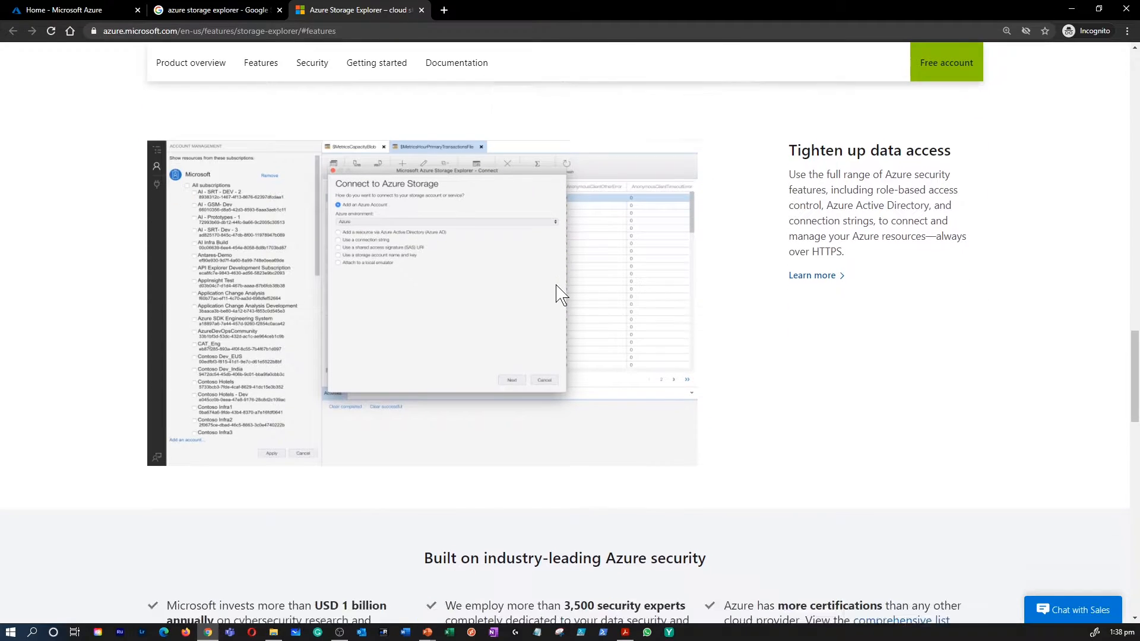
scroll("down", 3)
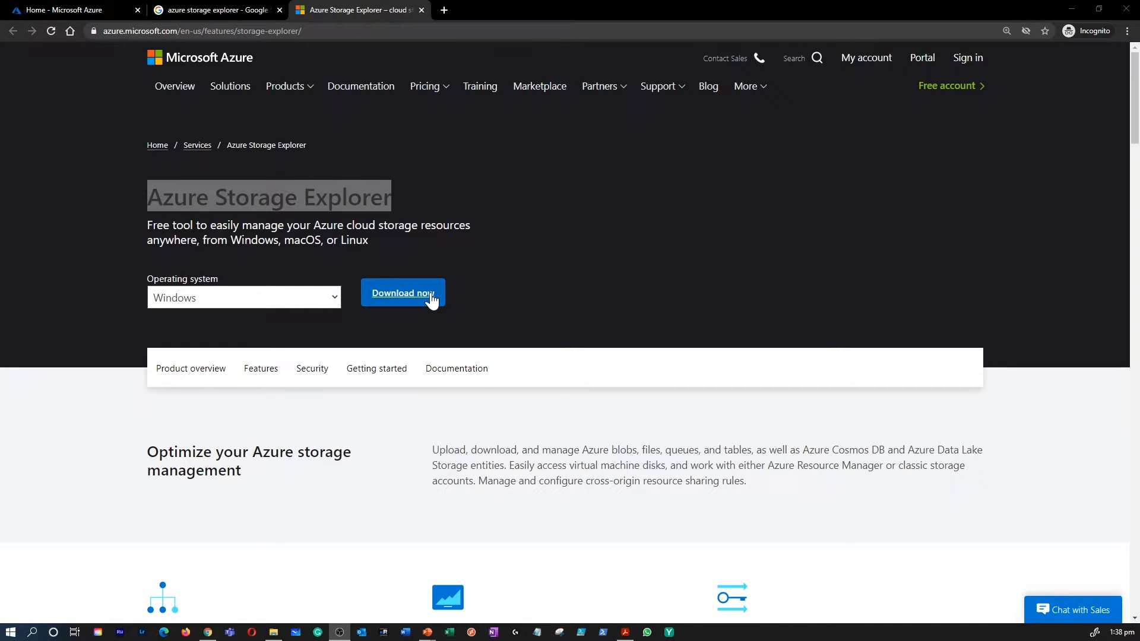
- Download StorageExplorer.exe for Windows and launch the installer from the download bar
left_click(403, 292)
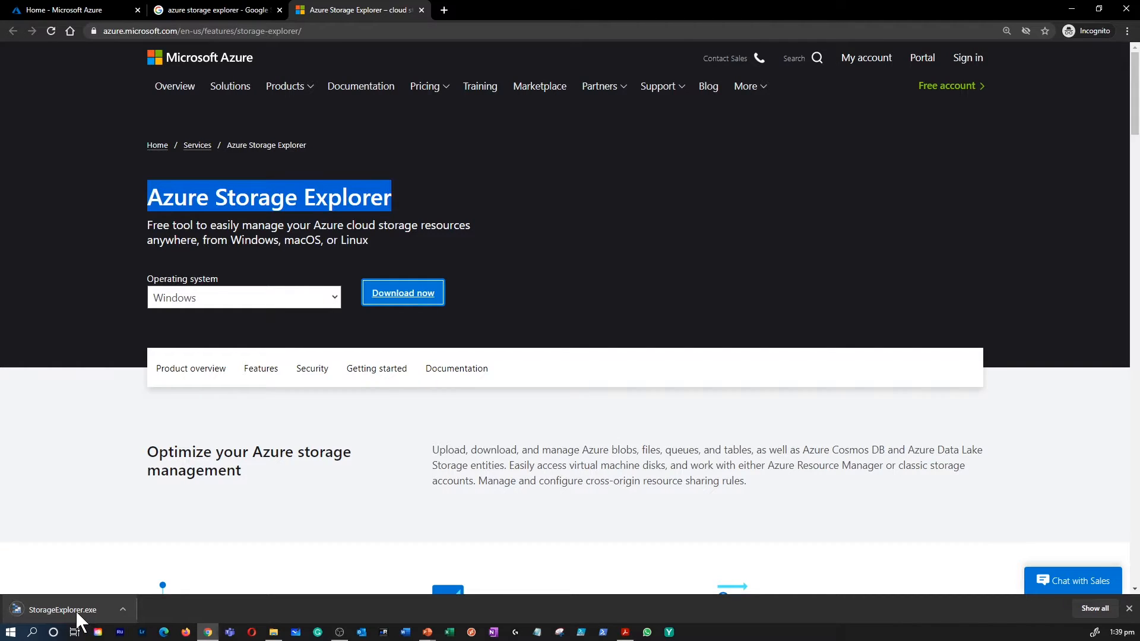
left_click(62, 610)
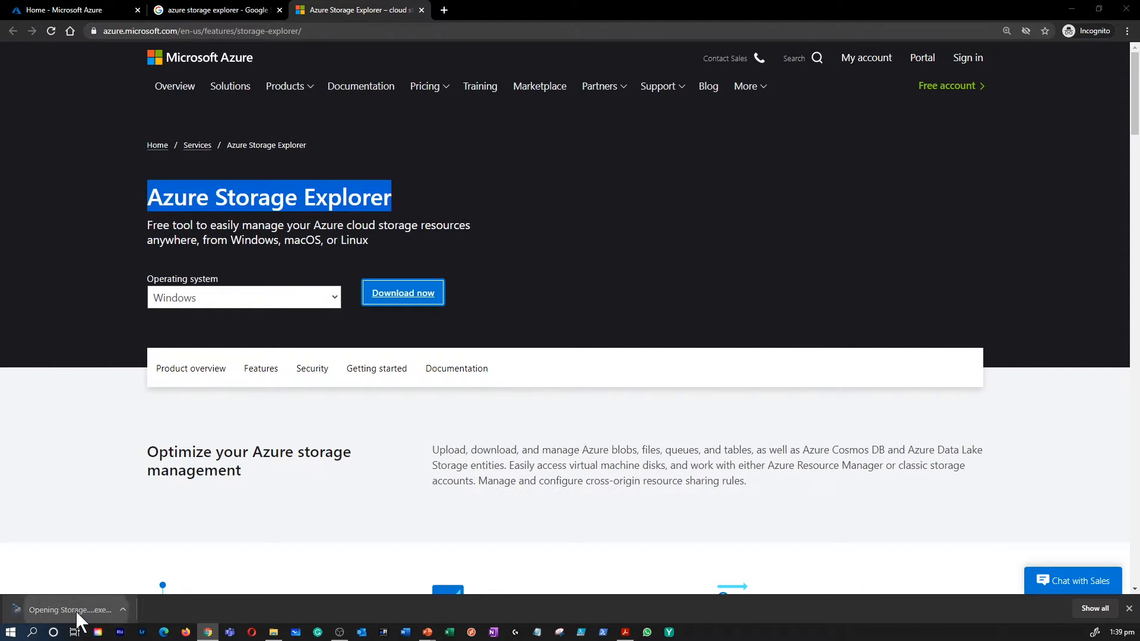
left_click(68, 609)
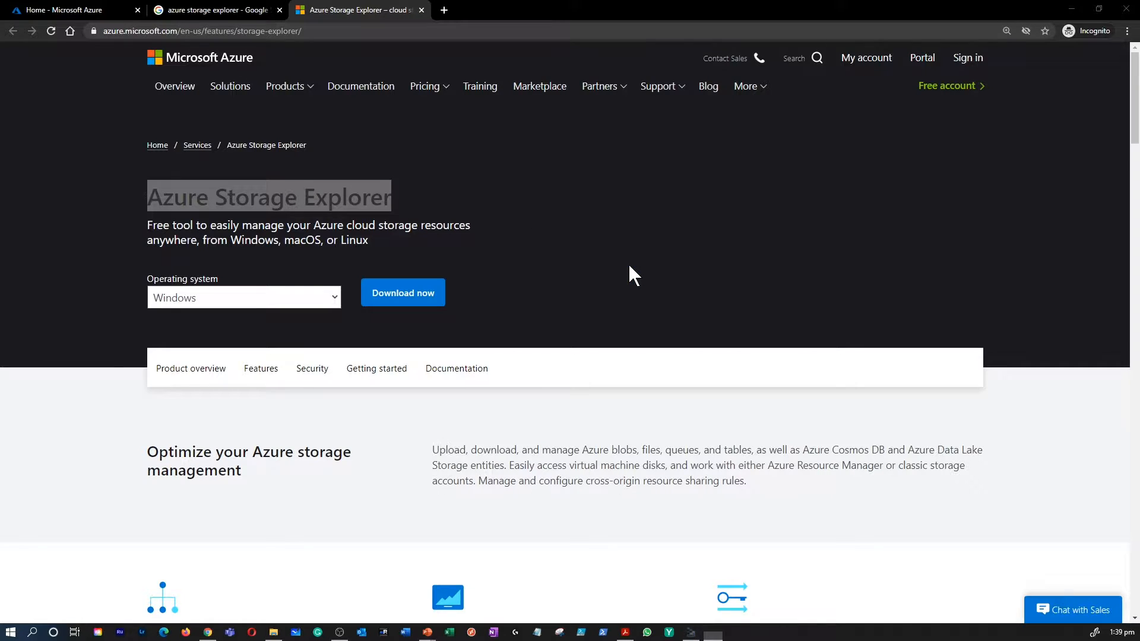
- Accept the license and install Storage Explorer 1.15.1 in the default folder, launching it at finish
left_click(690, 631)
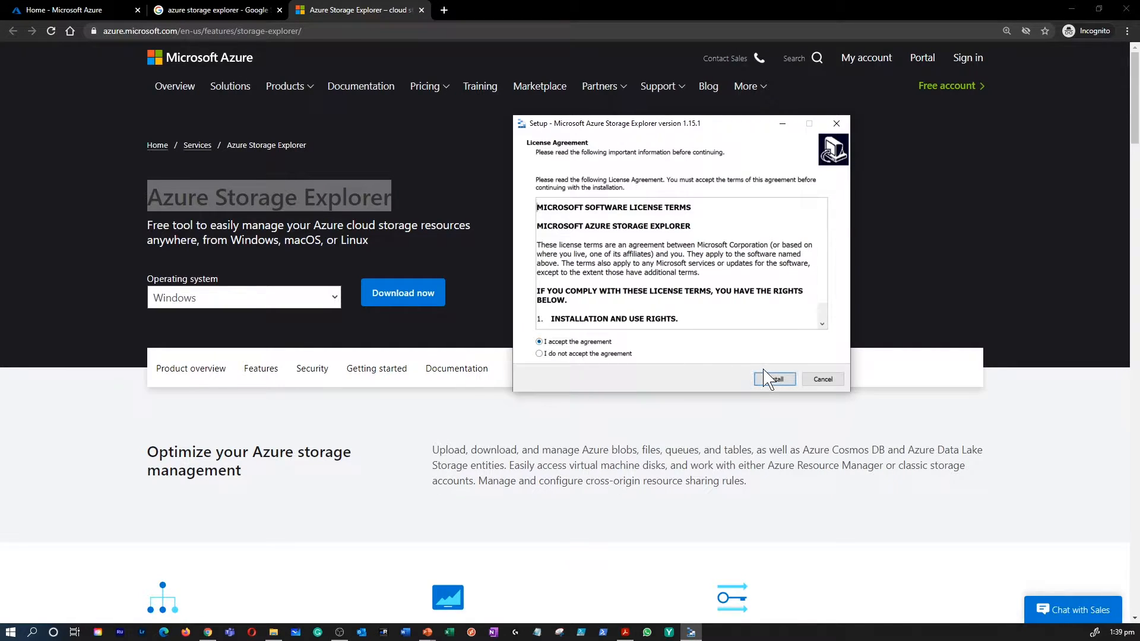
left_click(774, 379)
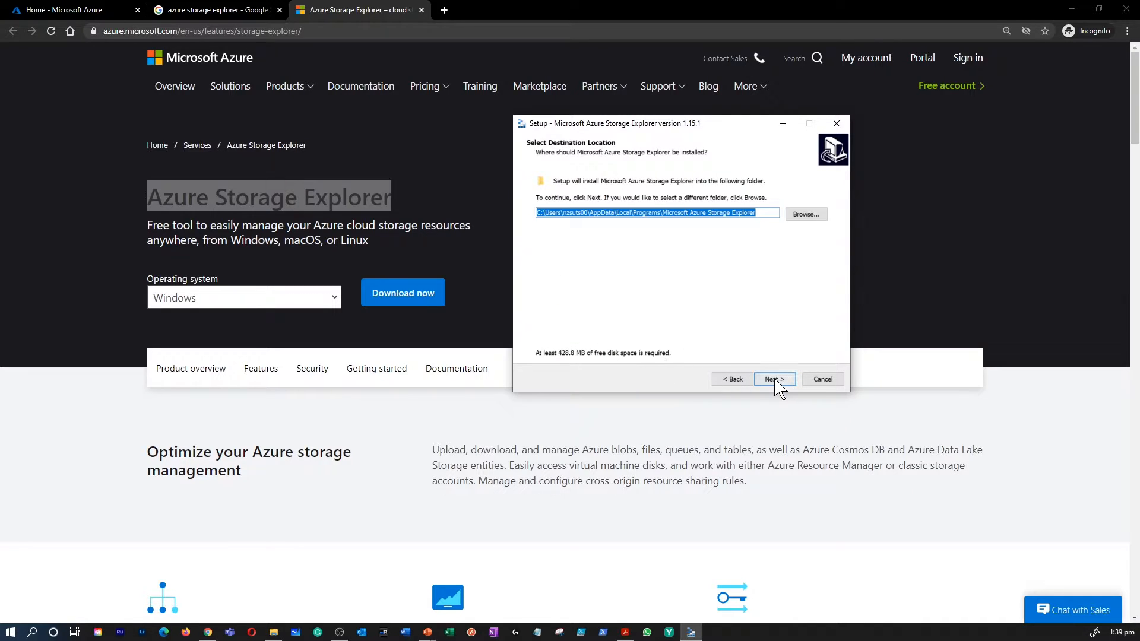
left_click(773, 378)
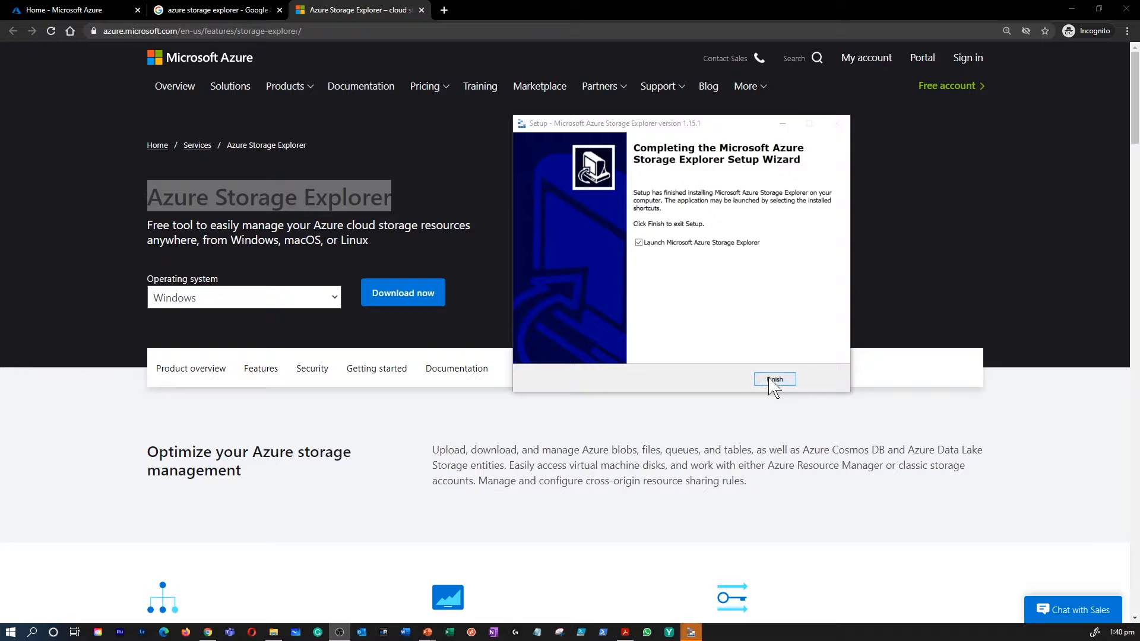
left_click(774, 379)
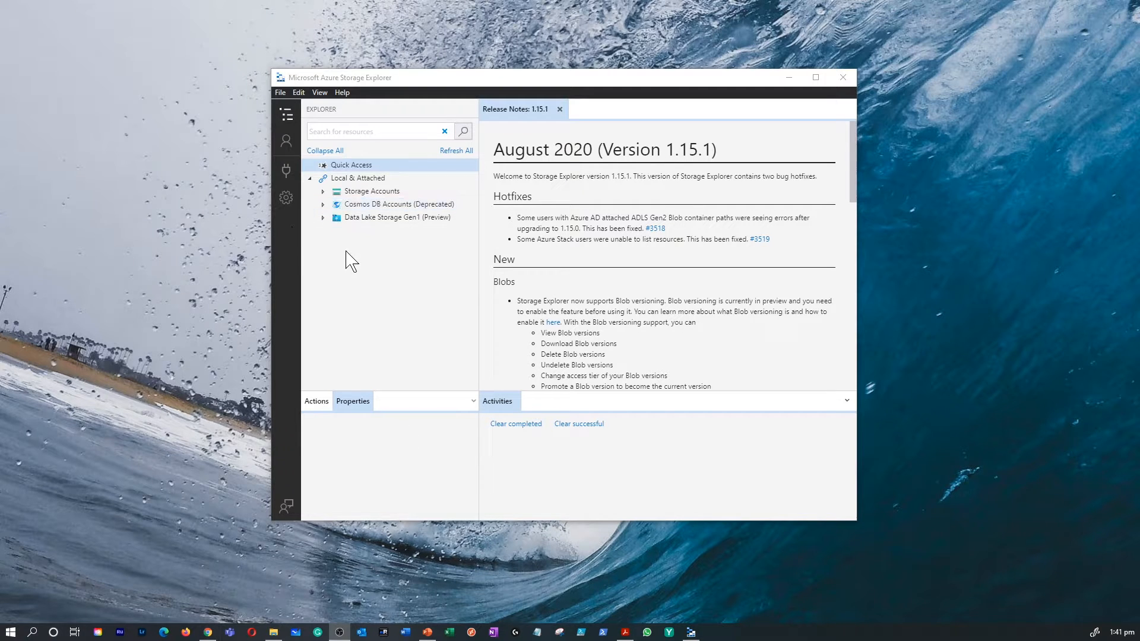
mouse_move(606, 260)
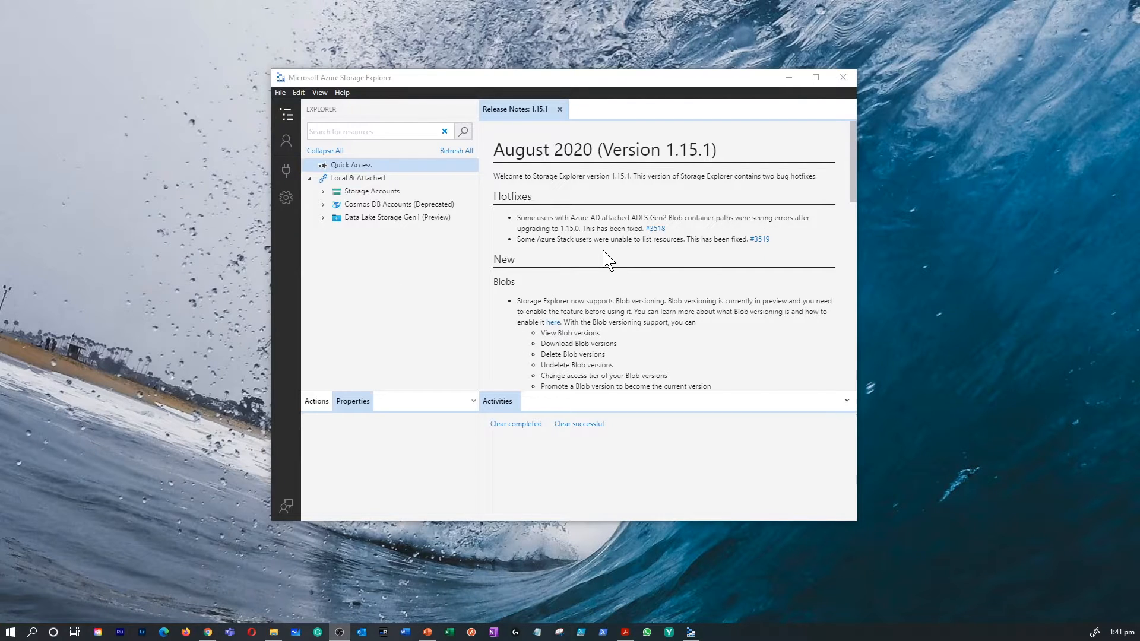
scroll("down", 3)
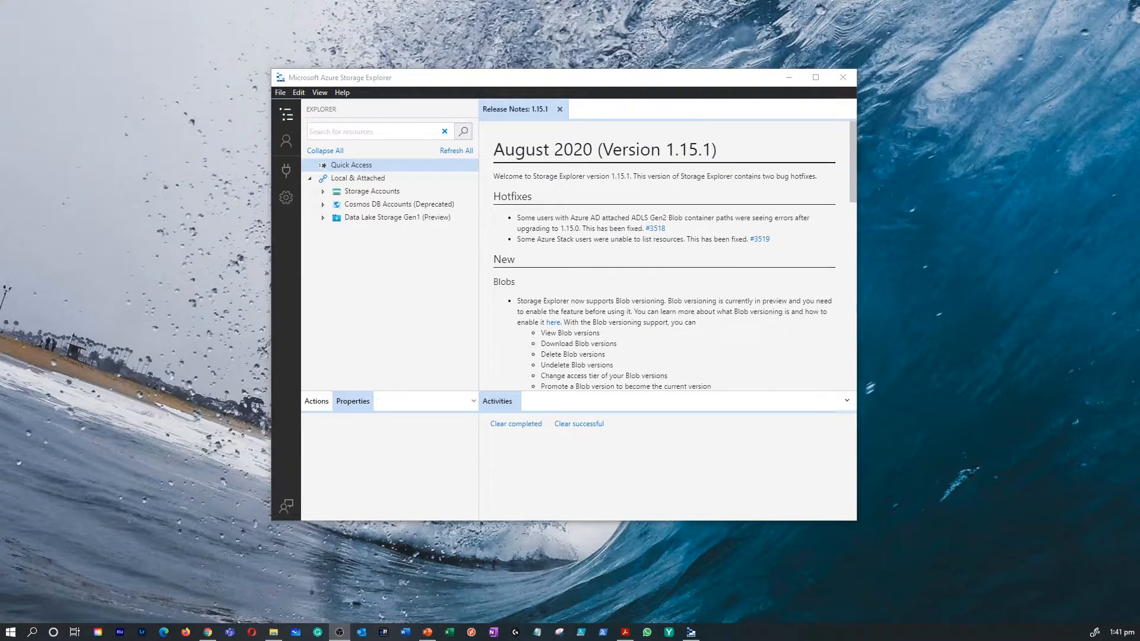
scroll("down", 3)
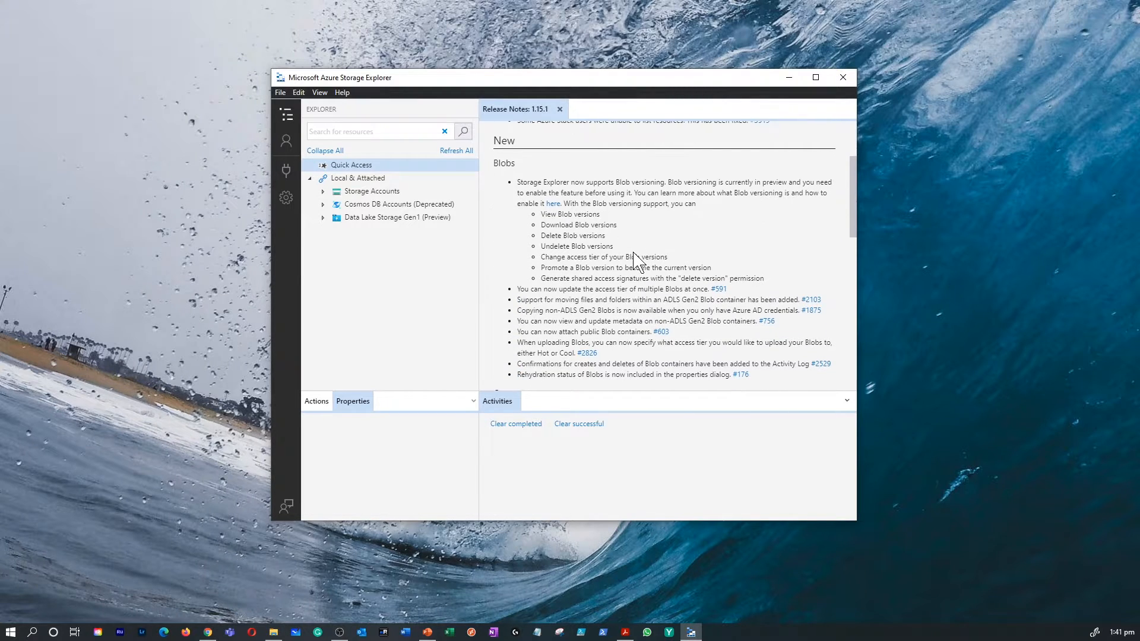
scroll("down", 3)
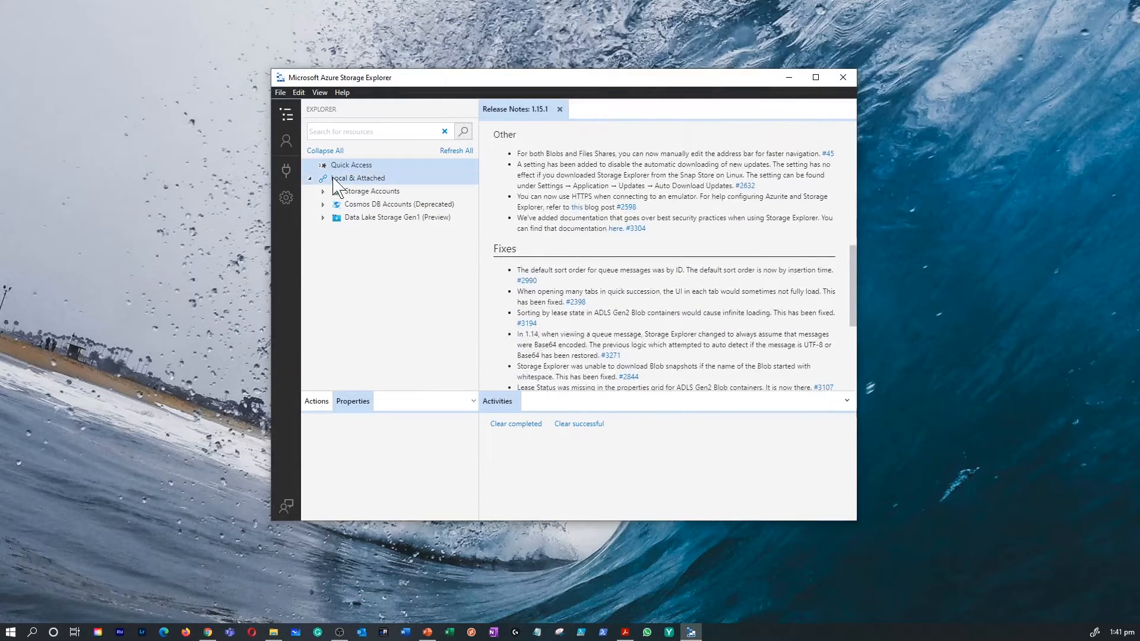
- In Settings > Appearance, try the Dark theme, then set Theme back to Light (default)
left_click(286, 198)
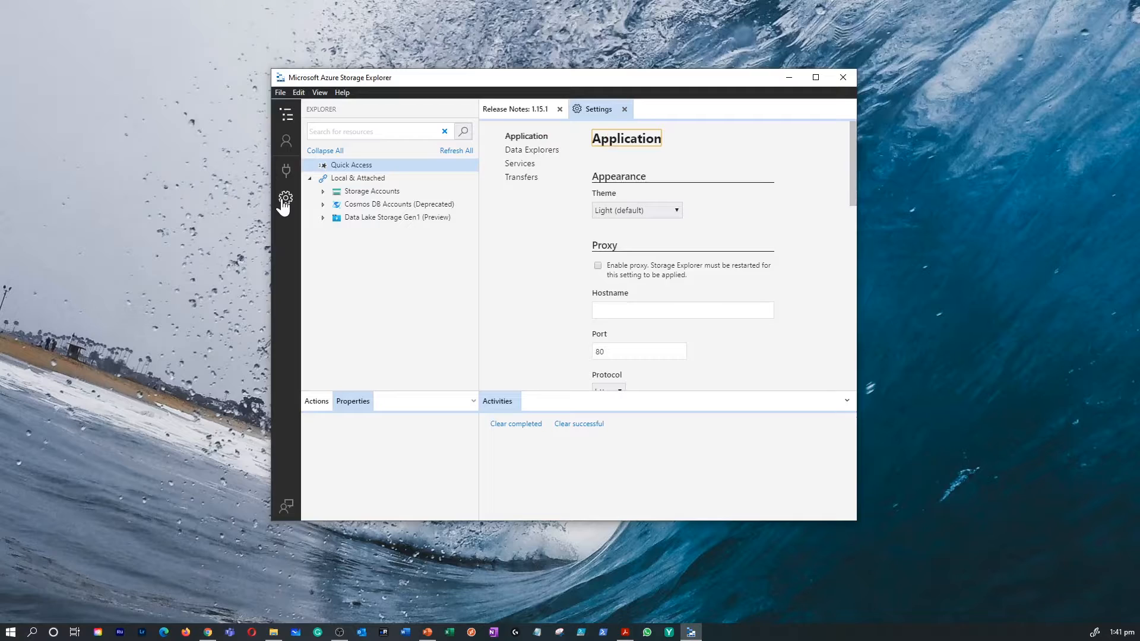
left_click(635, 210)
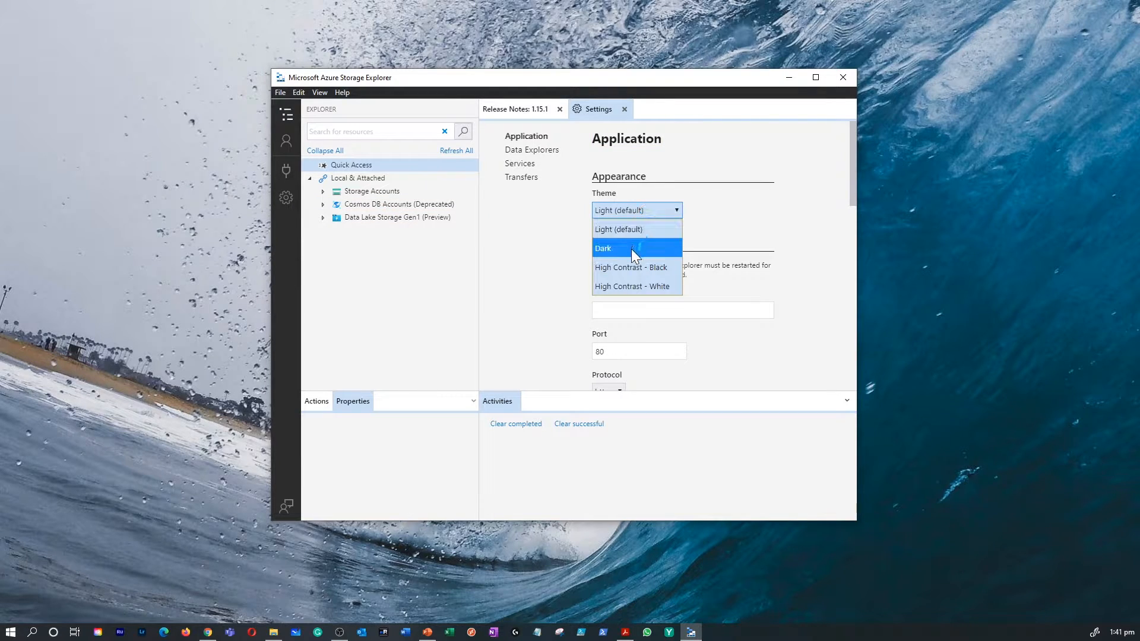
left_click(602, 248)
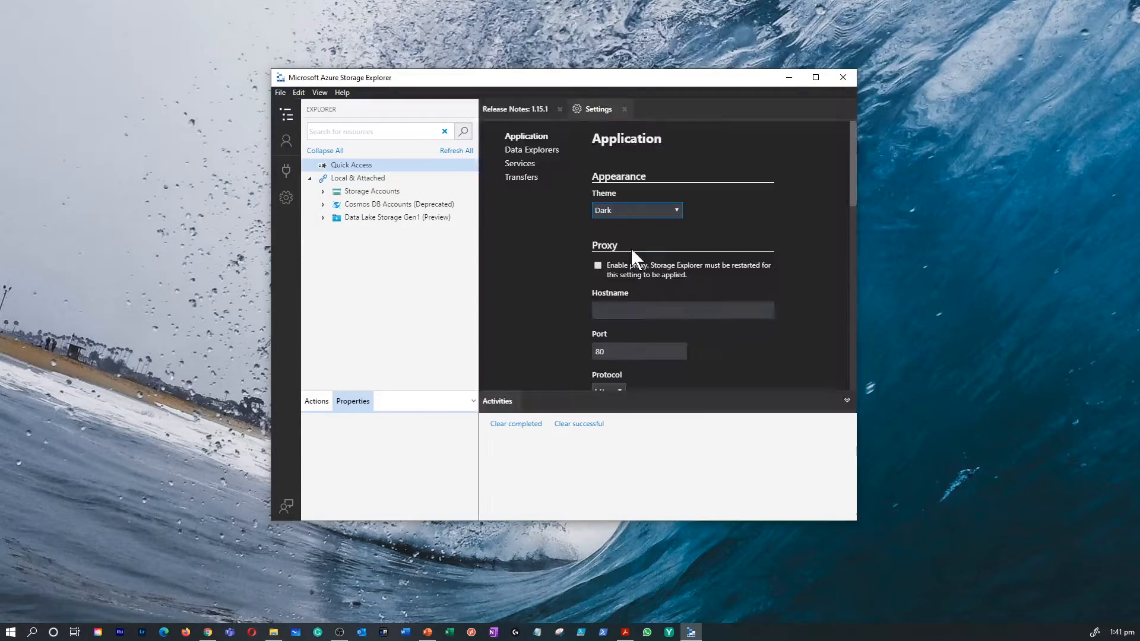
left_click(635, 210)
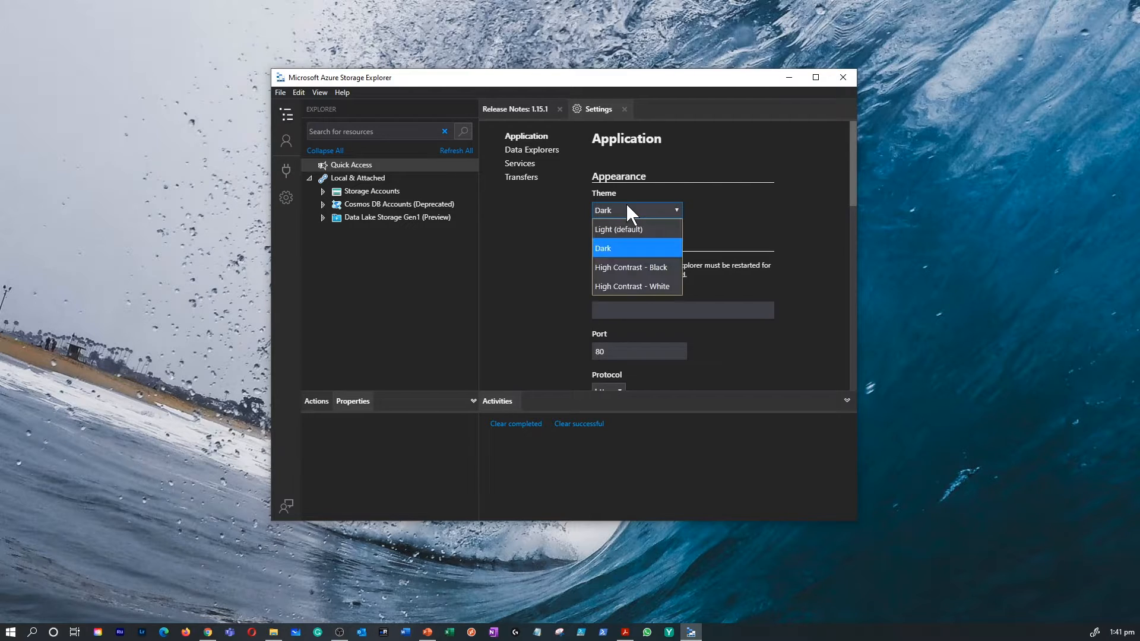
mouse_move(636, 233)
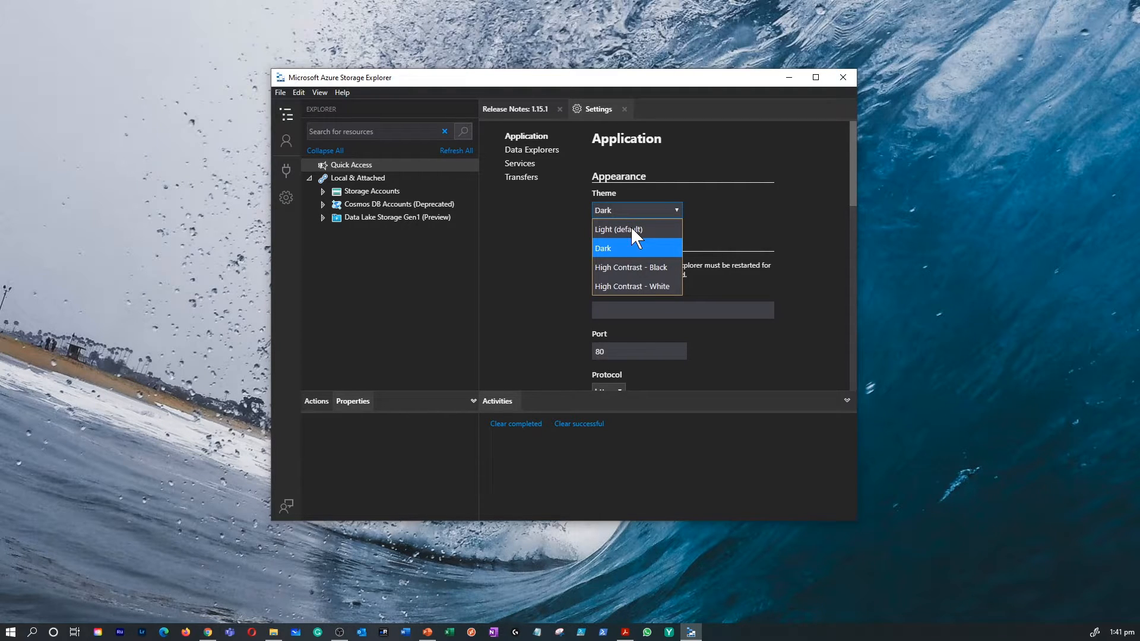
mouse_move(635, 229)
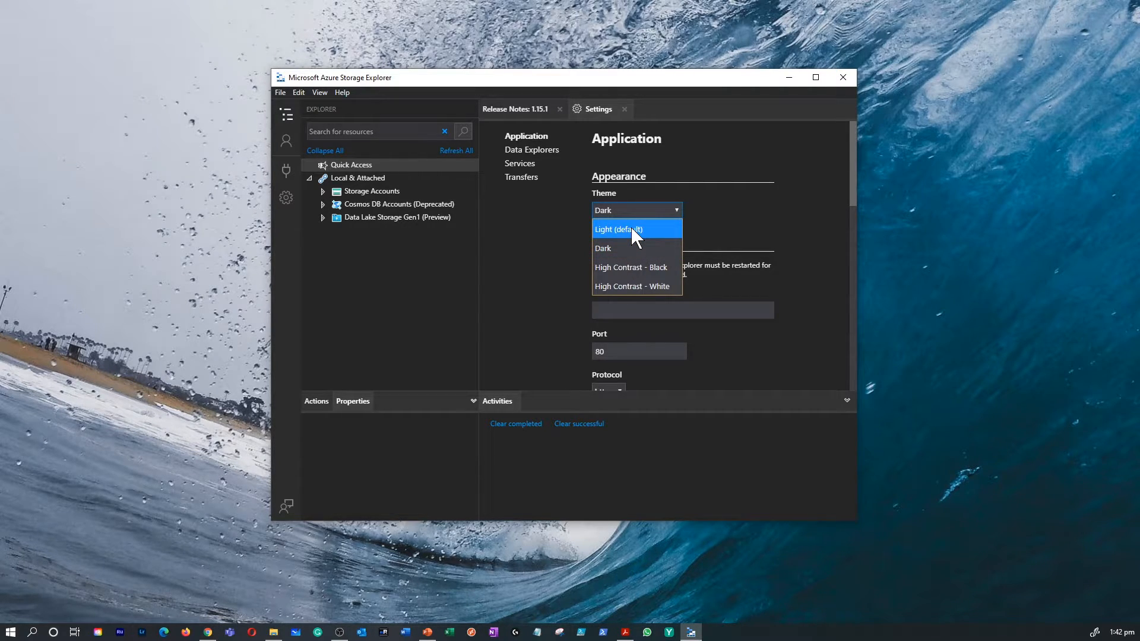
left_click(618, 229)
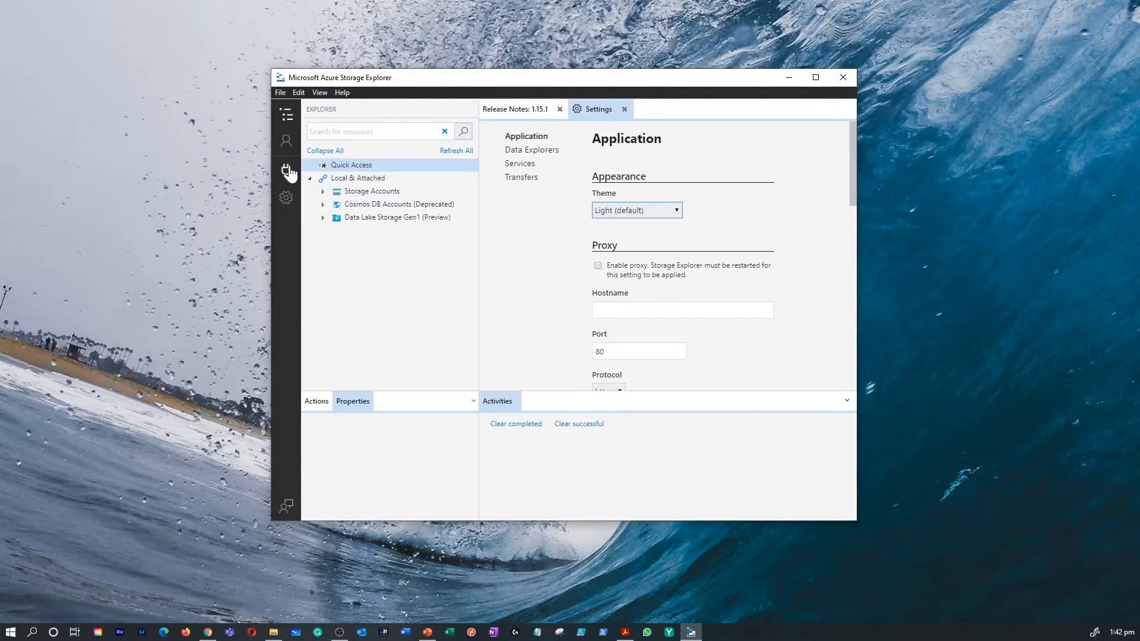
mouse_move(286, 169)
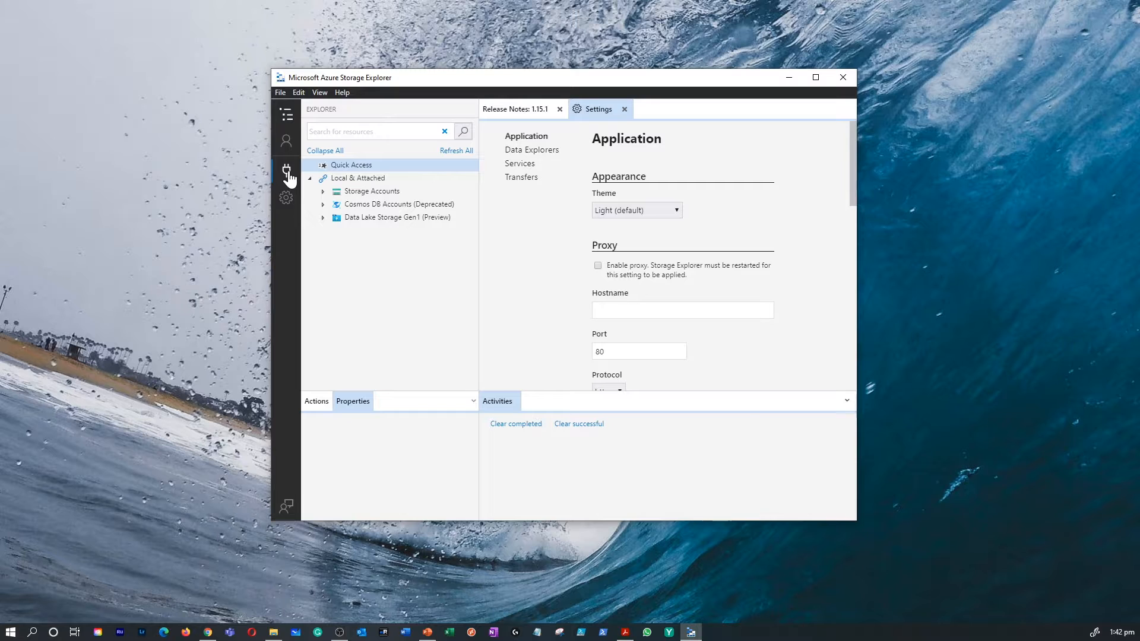
- Open Connect to Azure Storage with Add an Azure Account and the Azure environment
left_click(286, 170)
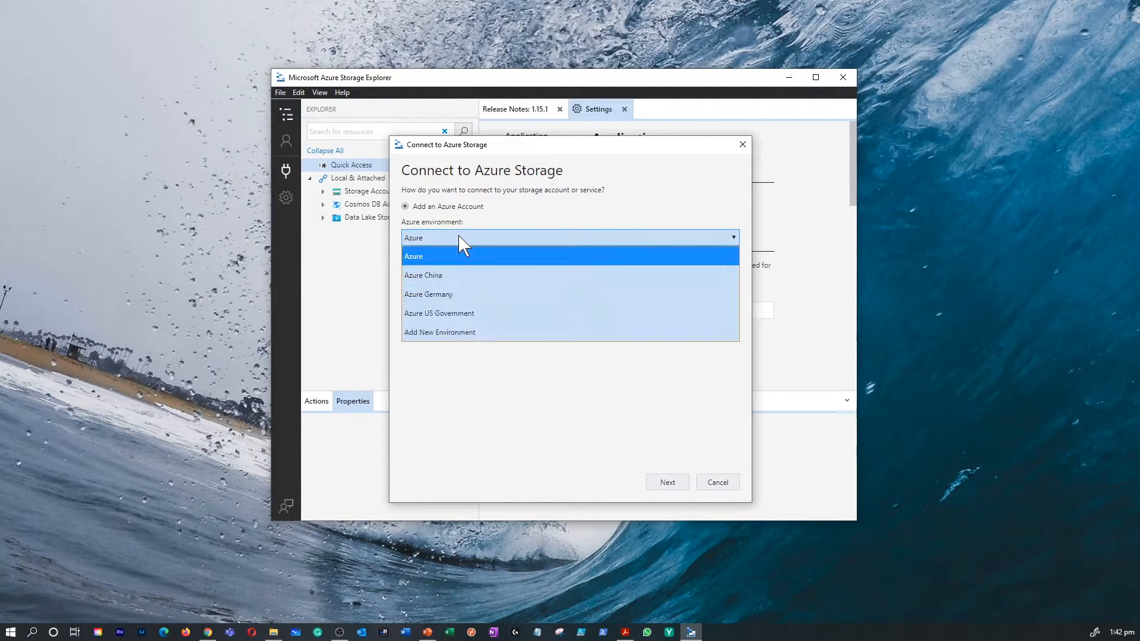
mouse_move(458, 294)
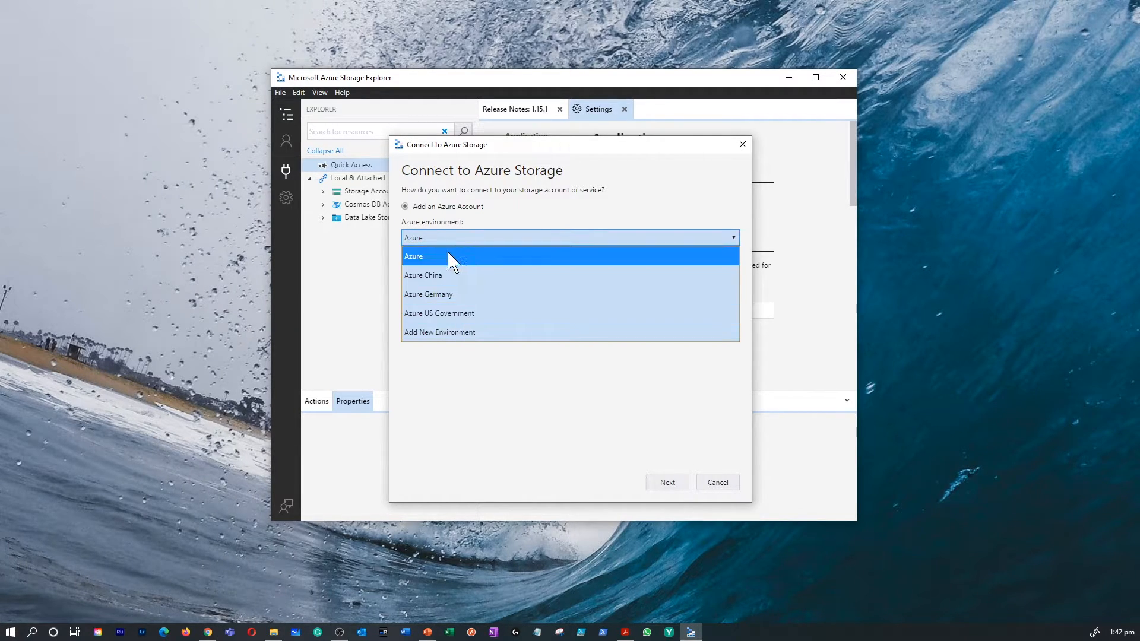
left_click(413, 255)
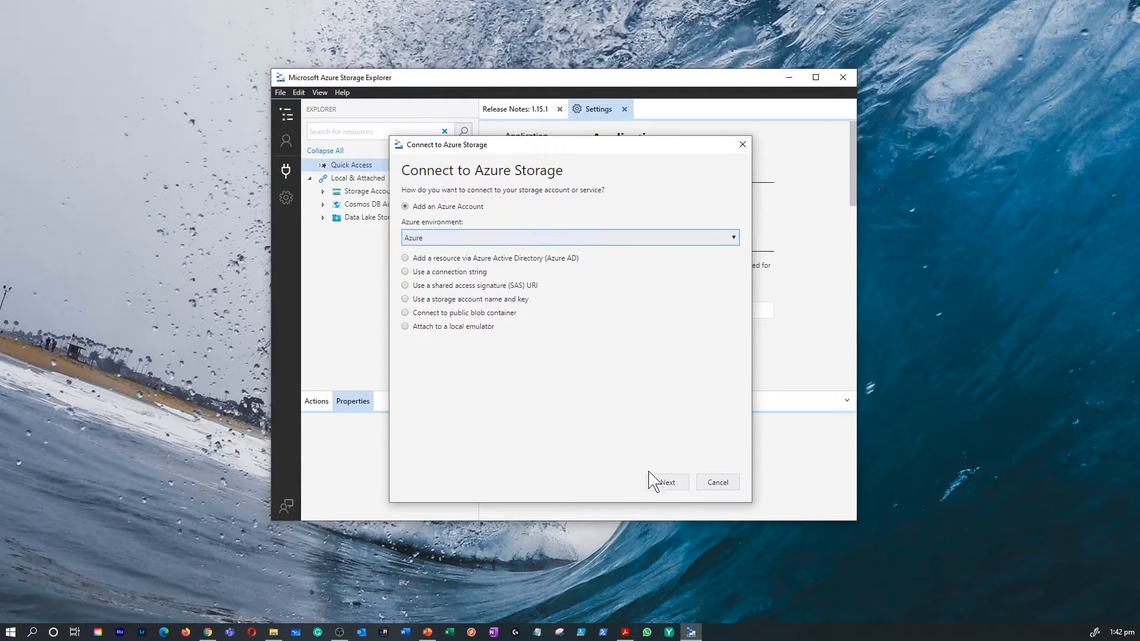
mouse_move(472, 289)
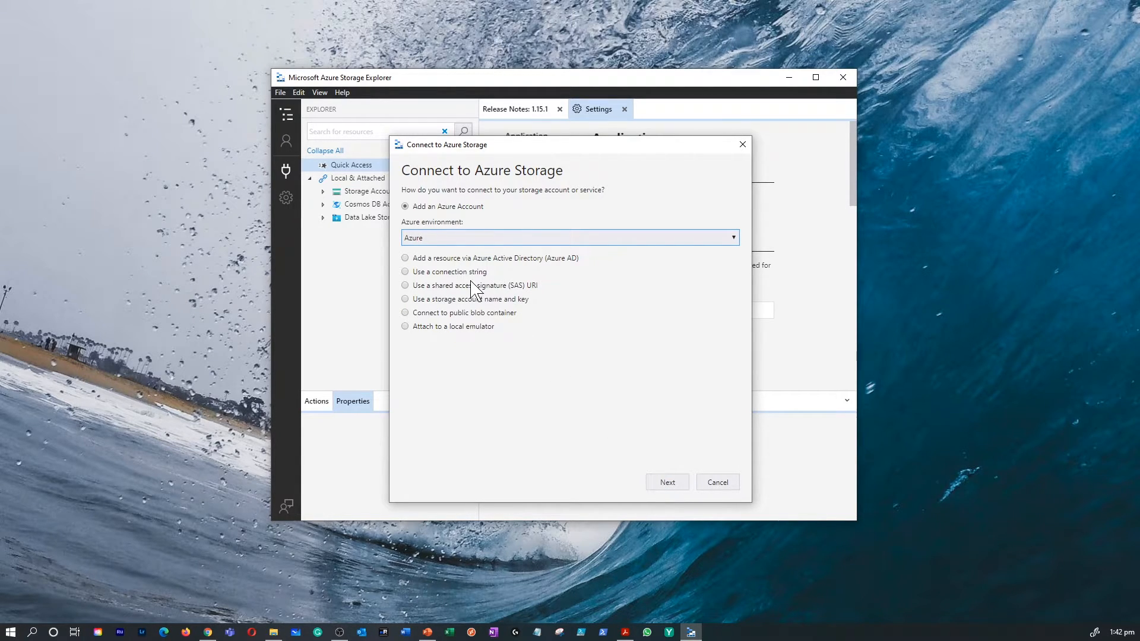
mouse_move(421, 282)
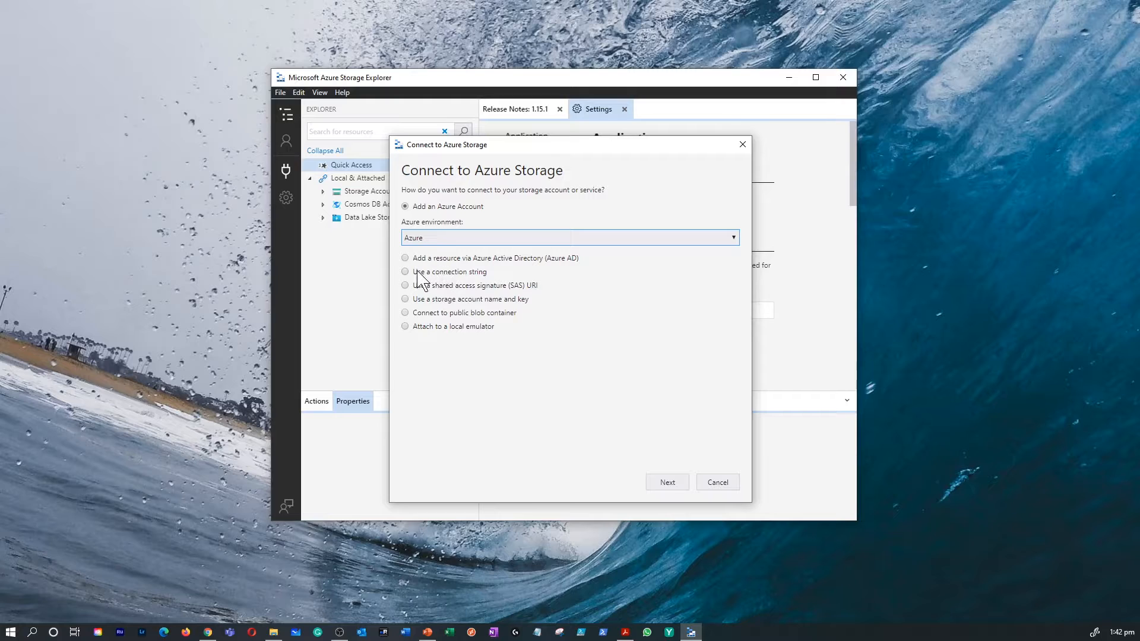
mouse_move(454, 293)
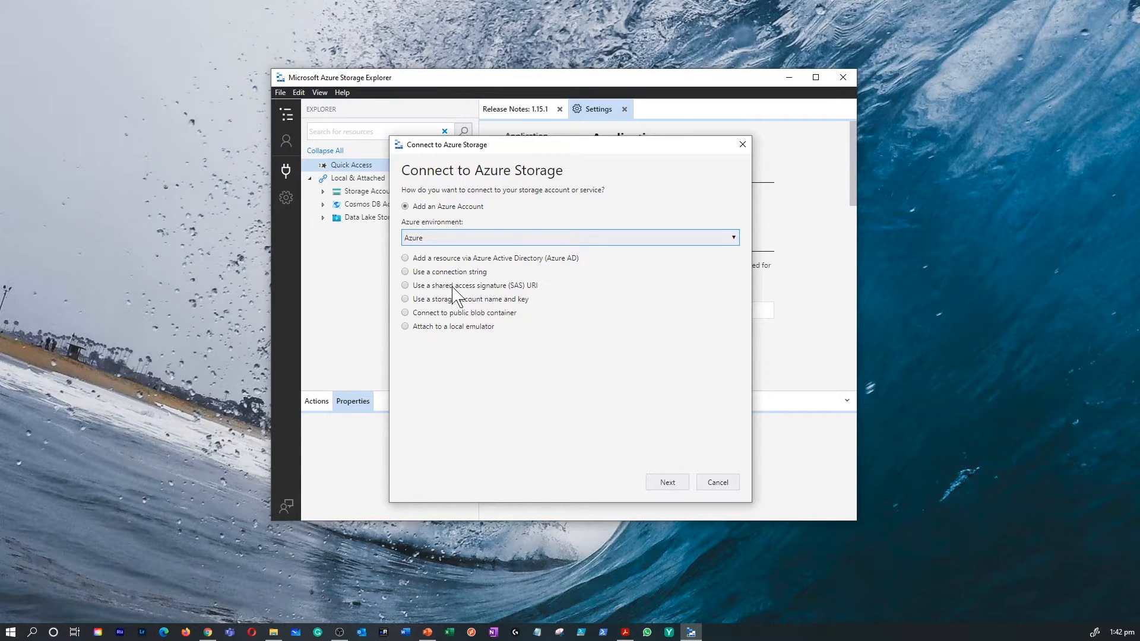
mouse_move(530, 305)
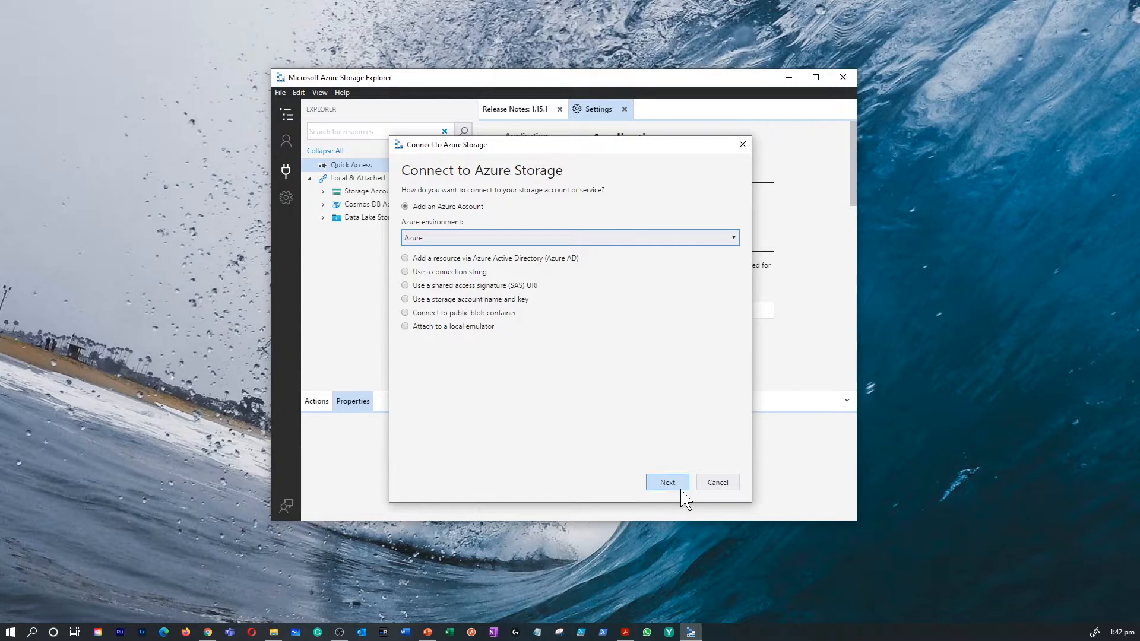
- Continue to Azure sign-in so the subscription's storage accounts and disks load
left_click(666, 482)
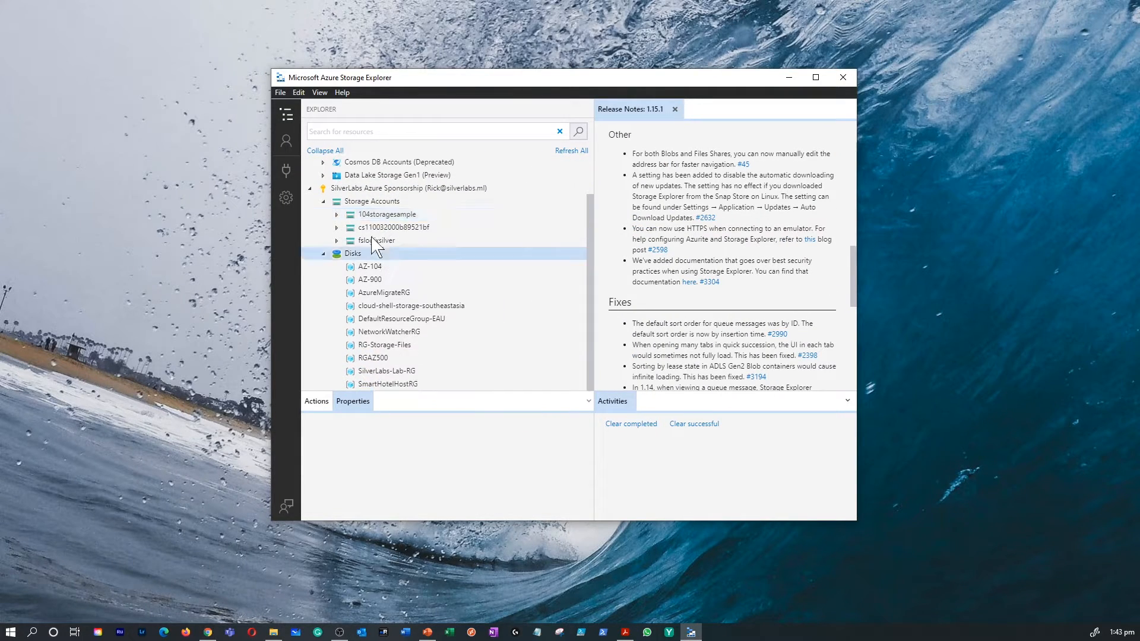
- Expand 104storagesample > File Shares and open 104fileshare
left_click(377, 240)
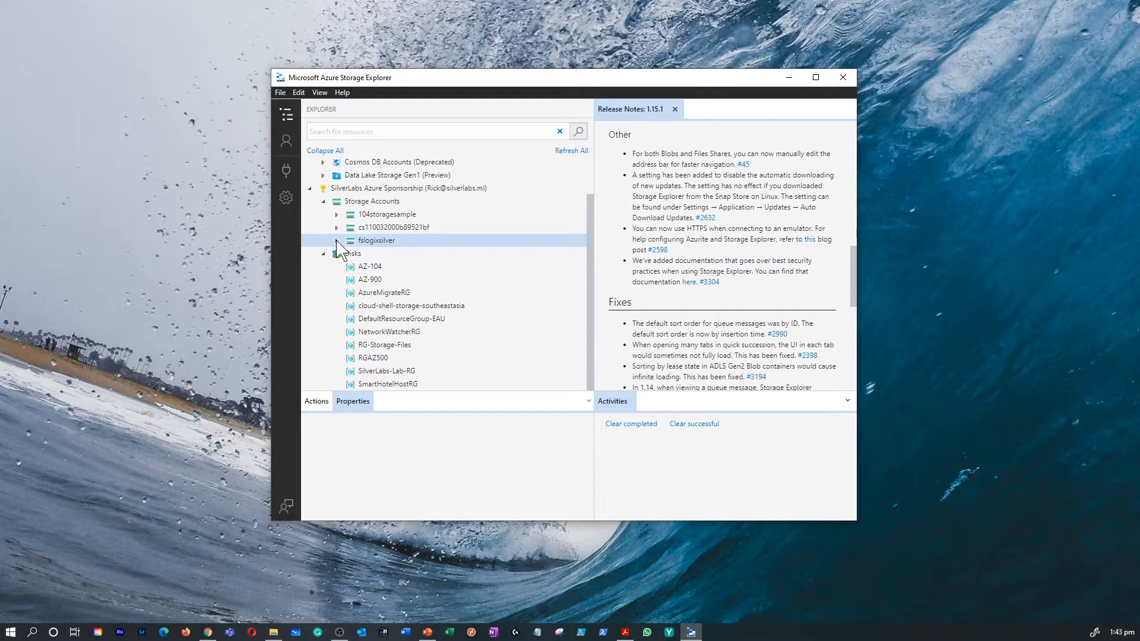
left_click(386, 213)
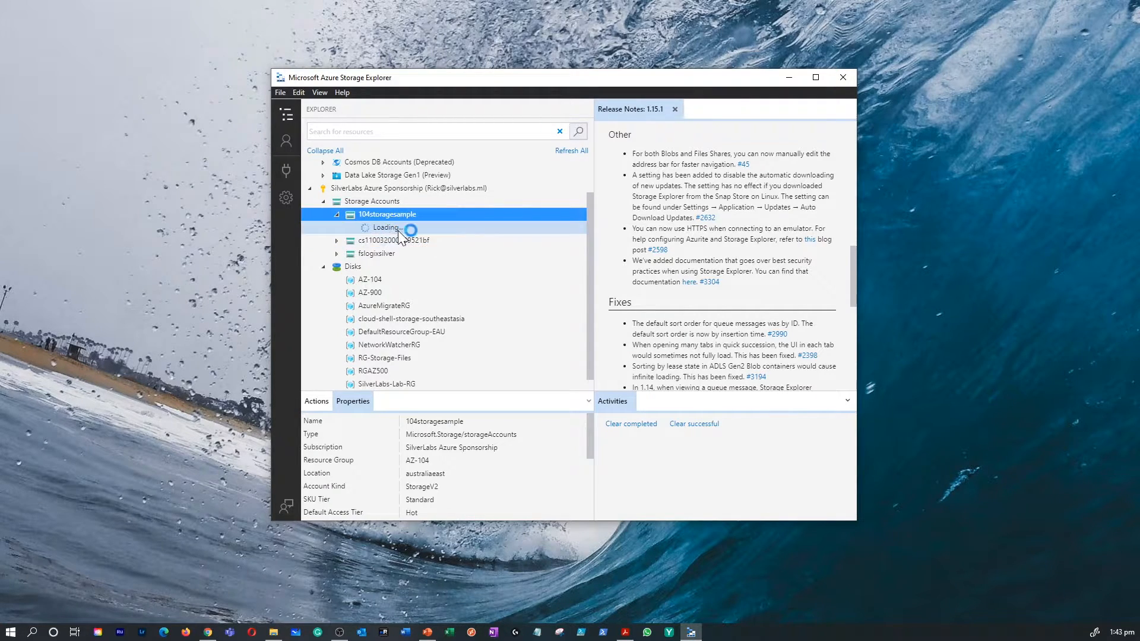
left_click(386, 214)
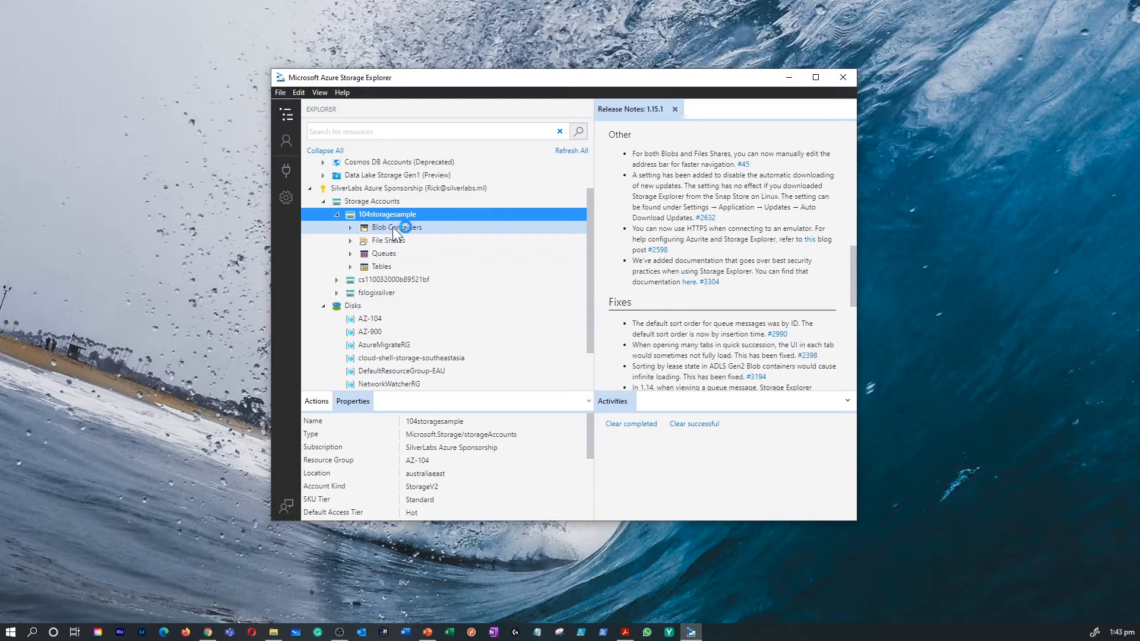
left_click(388, 240)
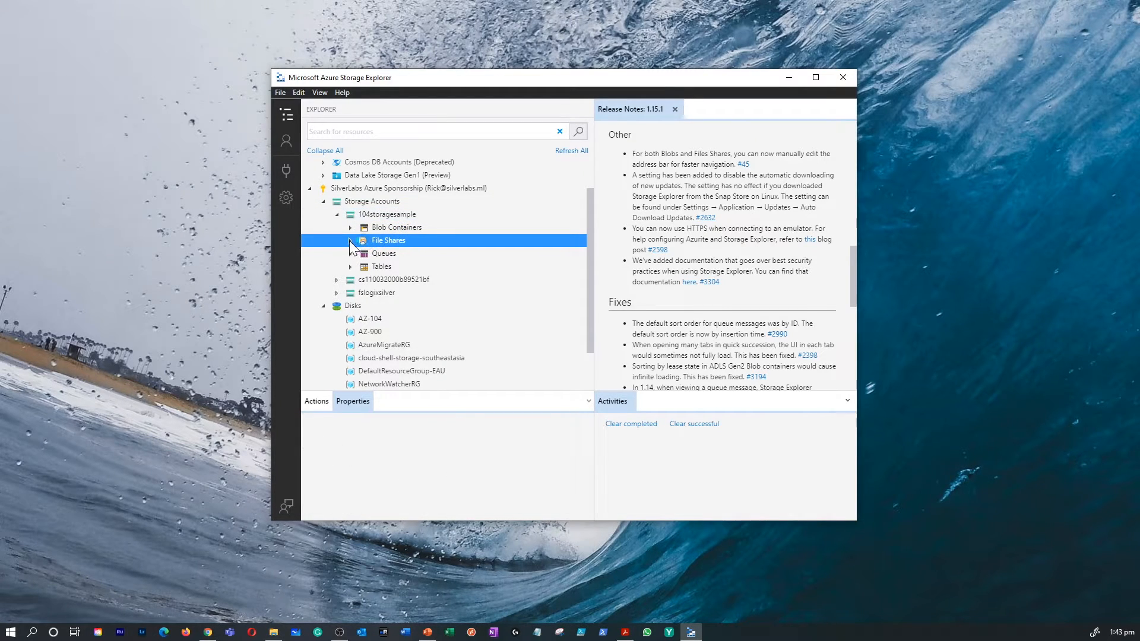
left_click(351, 241)
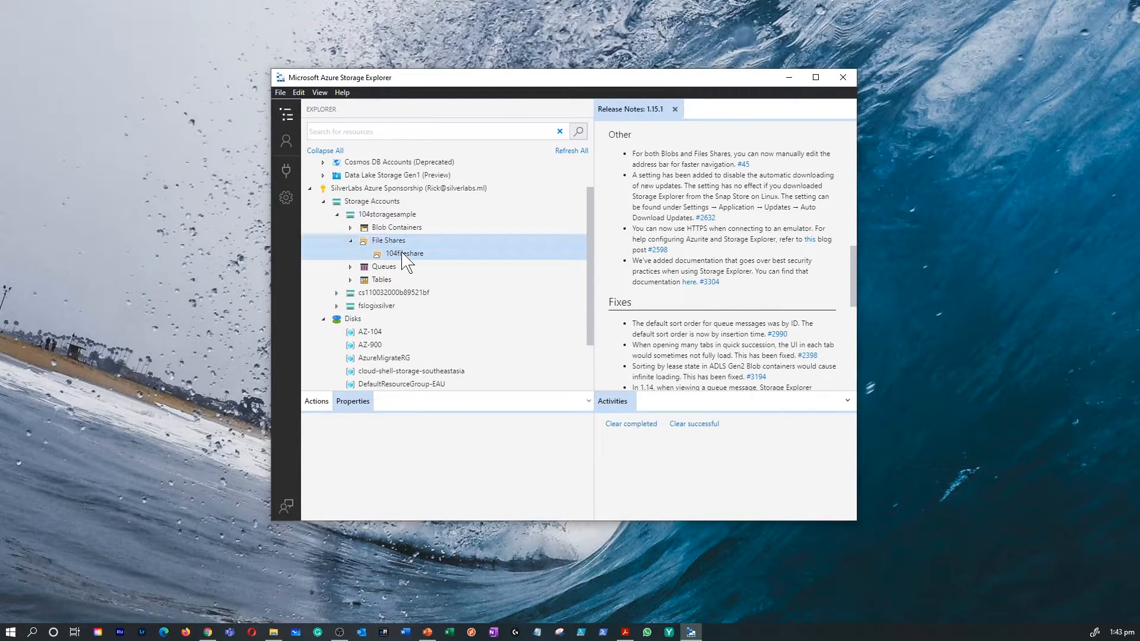
double_click(404, 253)
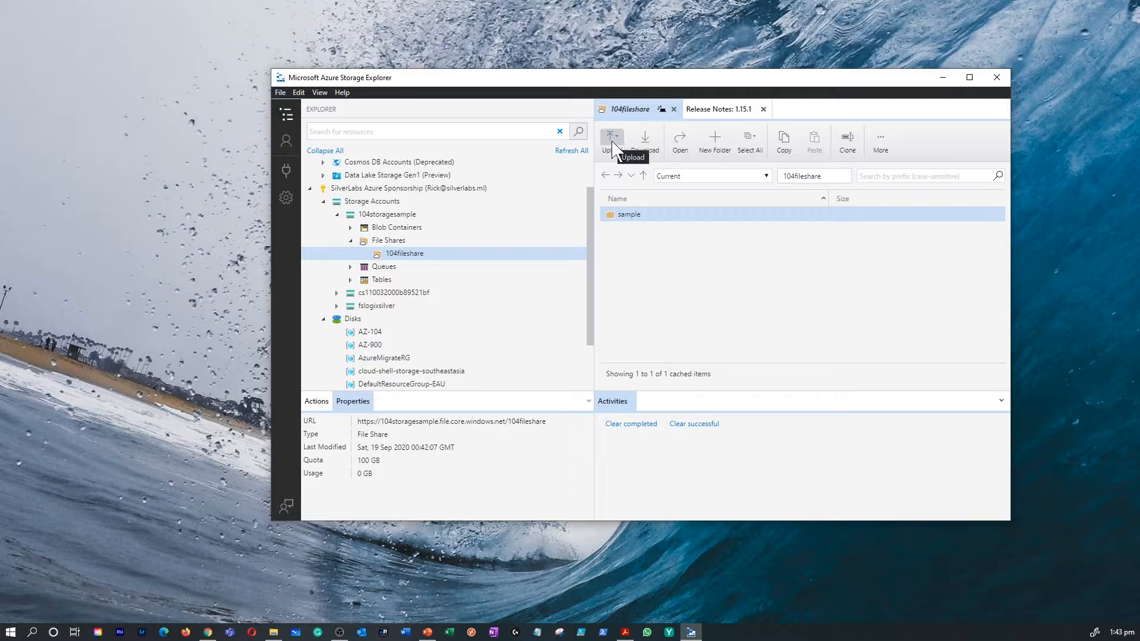
- Upload 'Arrivals Banner (1).png' to 104fileshare via Upload Files
left_click(610, 141)
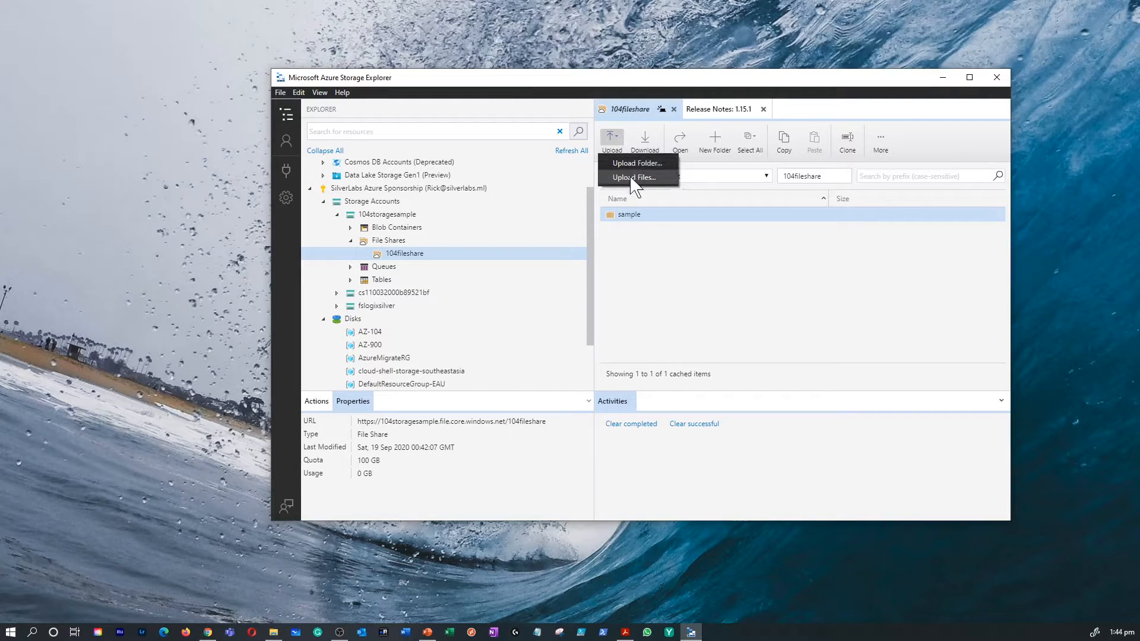
left_click(633, 178)
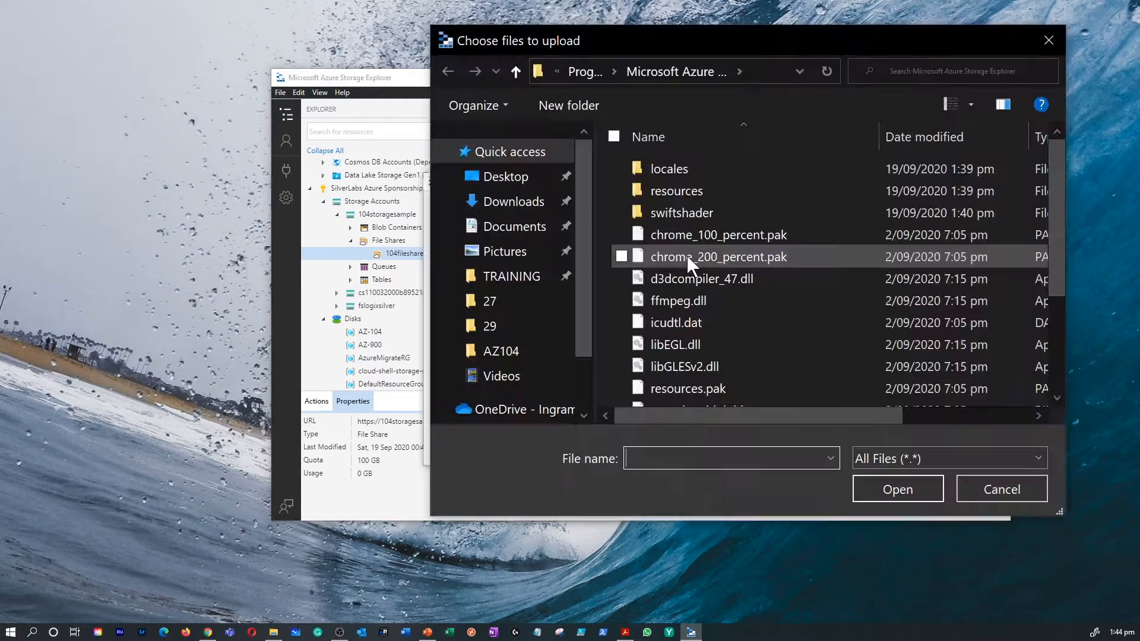
left_click(514, 201)
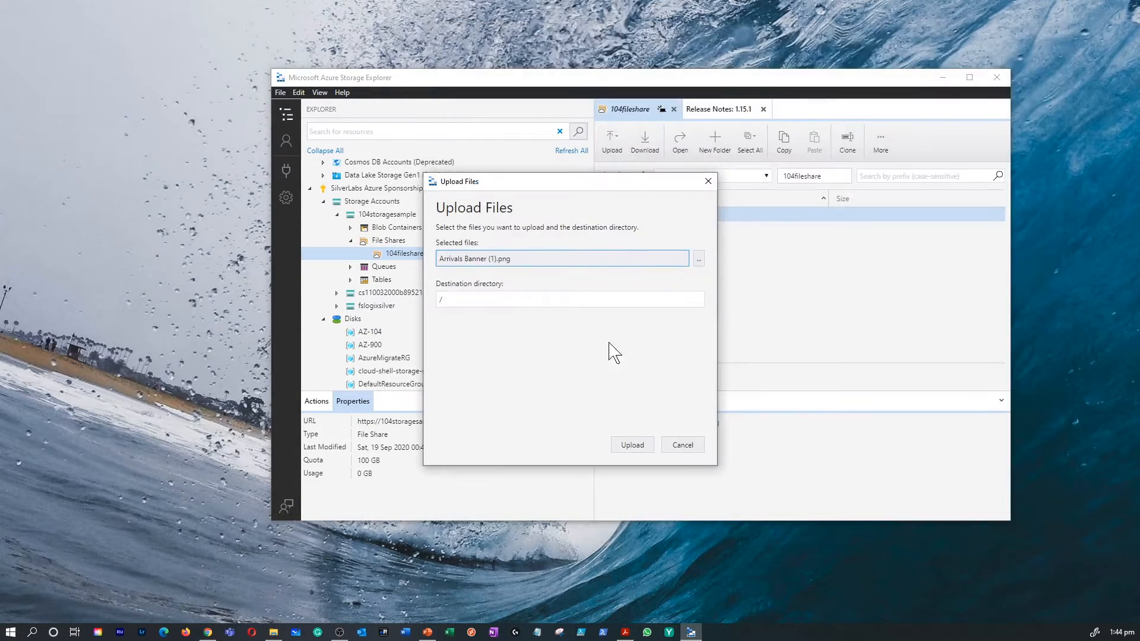
left_click(631, 444)
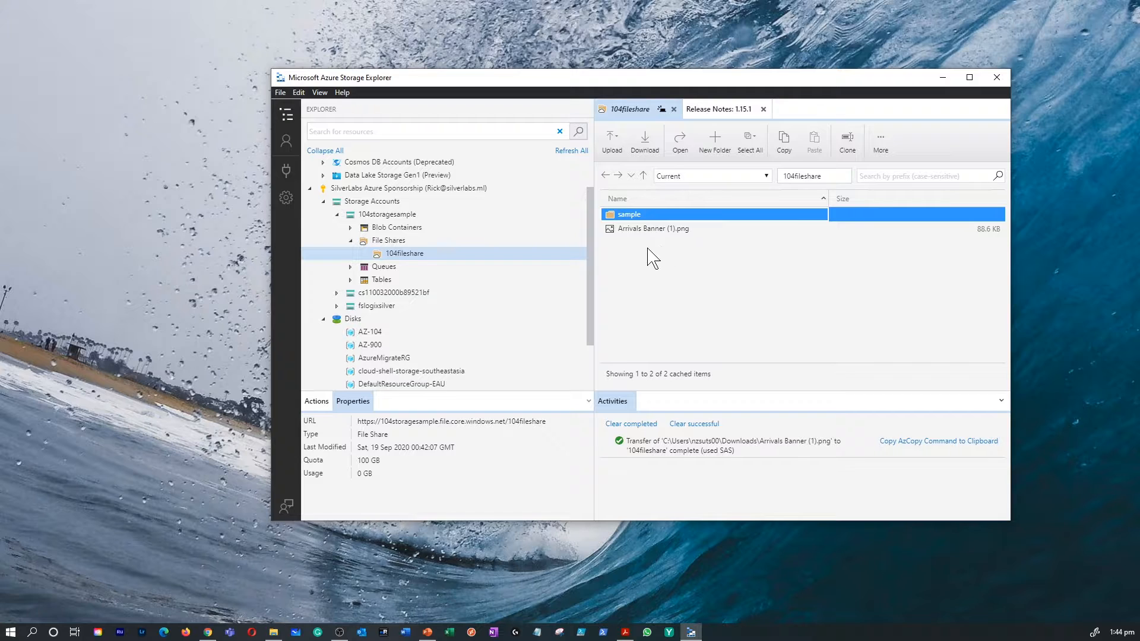
mouse_move(590, 258)
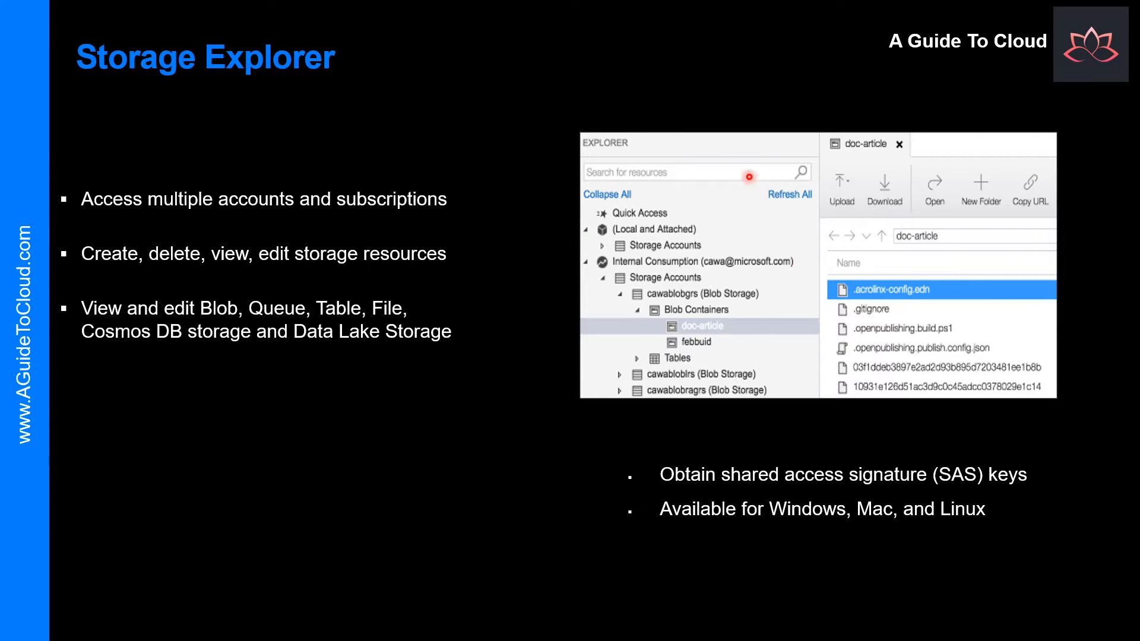
mouse_move(519, 407)
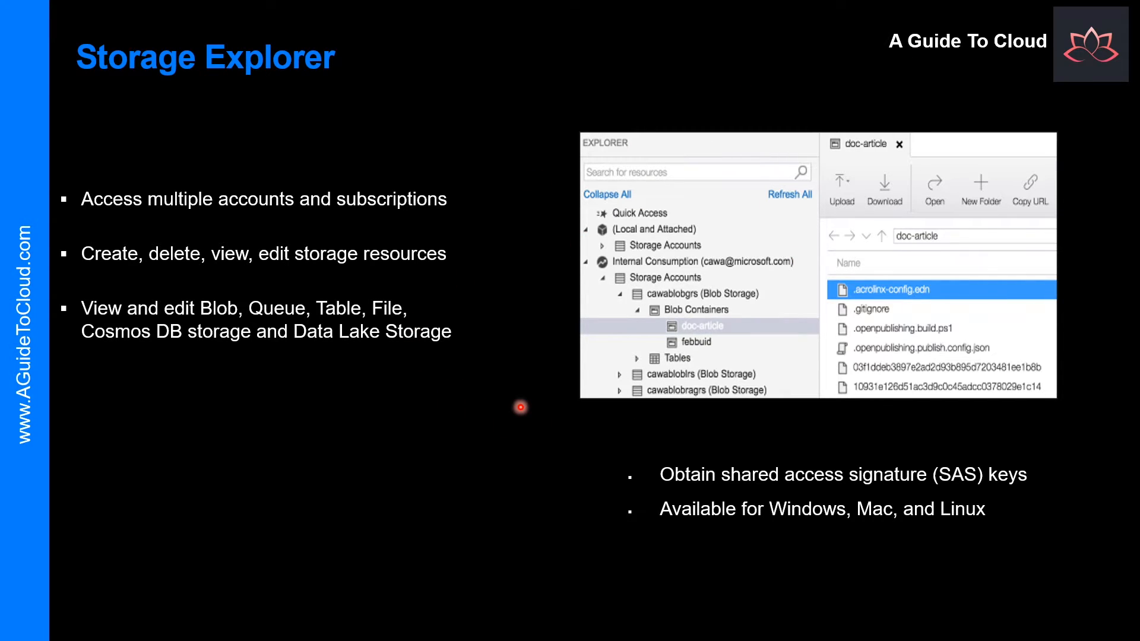